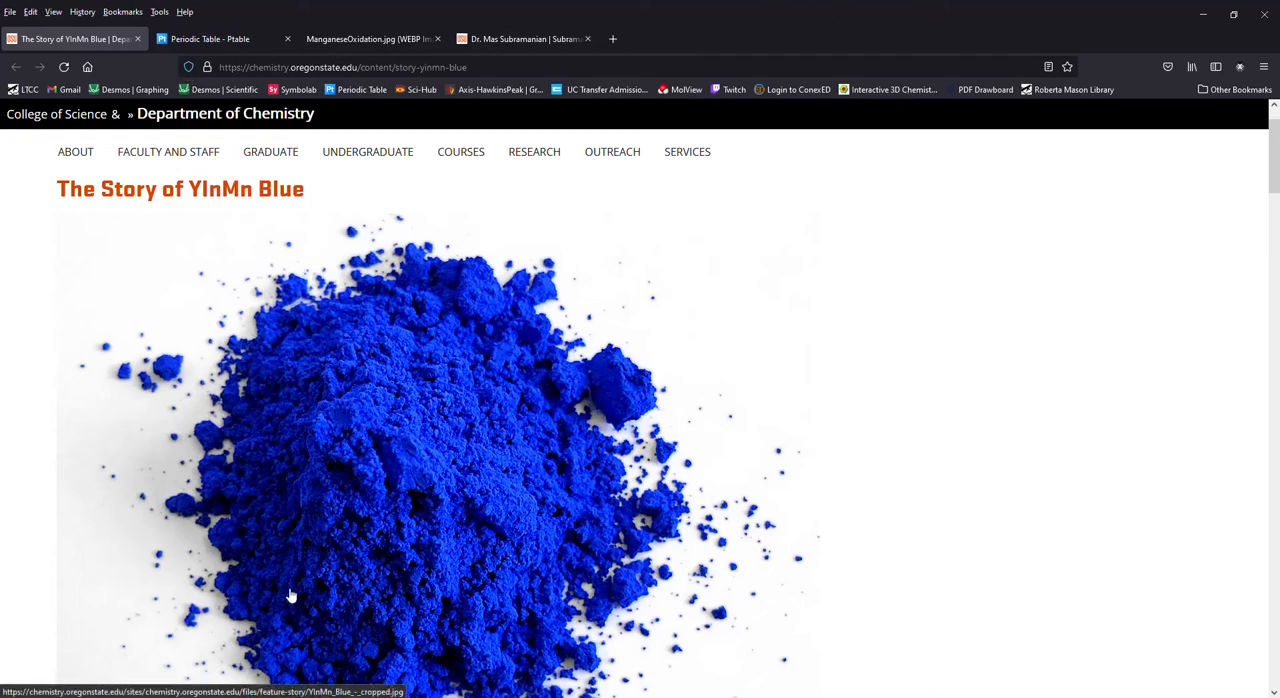
Step: Switch to the Ptable periodic table and bring up yttrium's element properties
scroll(down, 3)
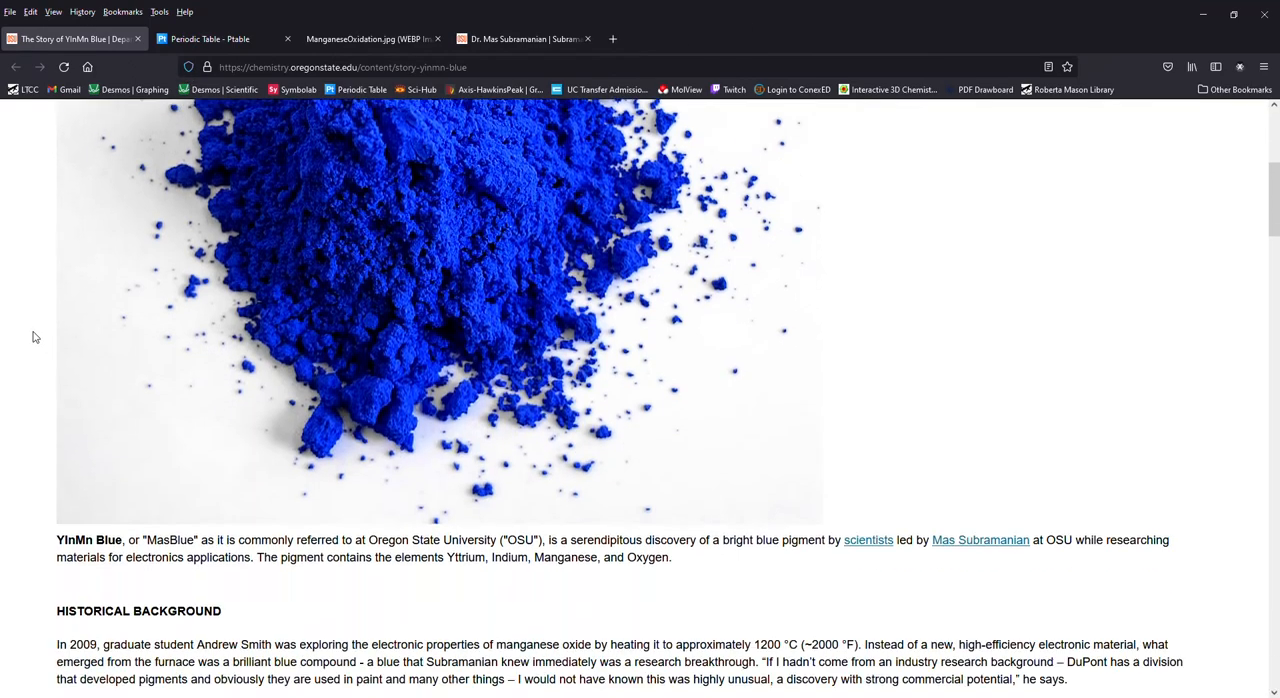
click(210, 38)
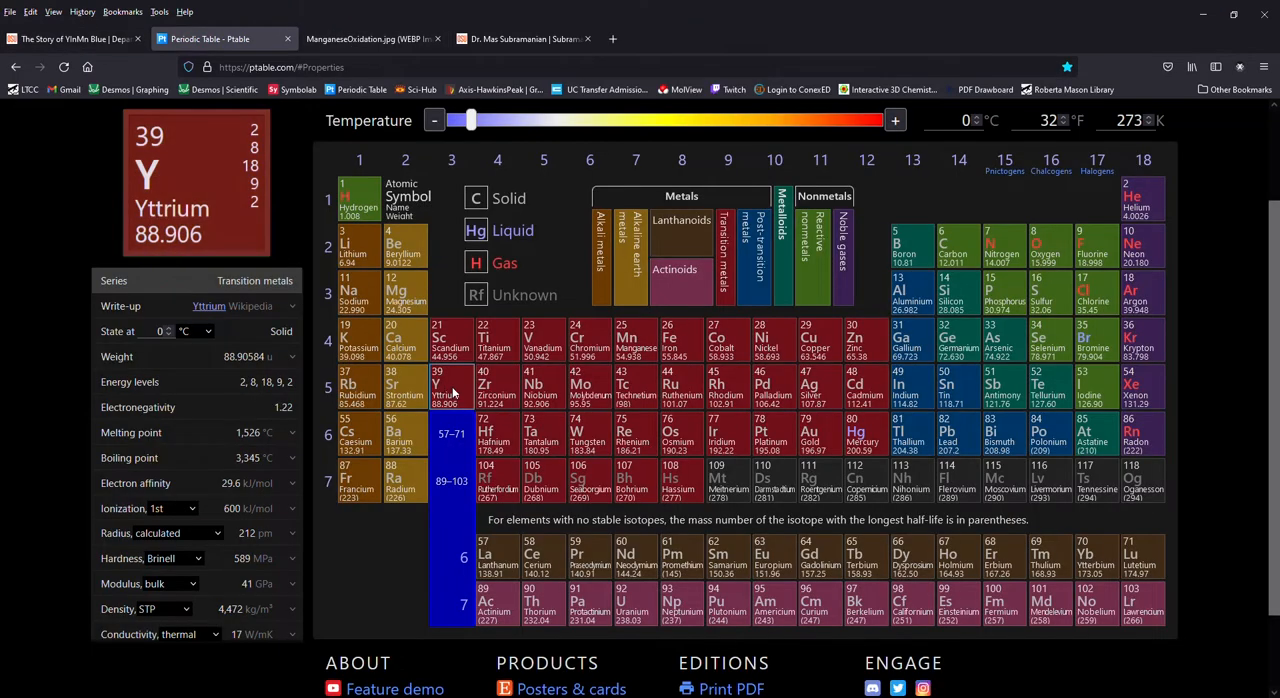
click(898, 388)
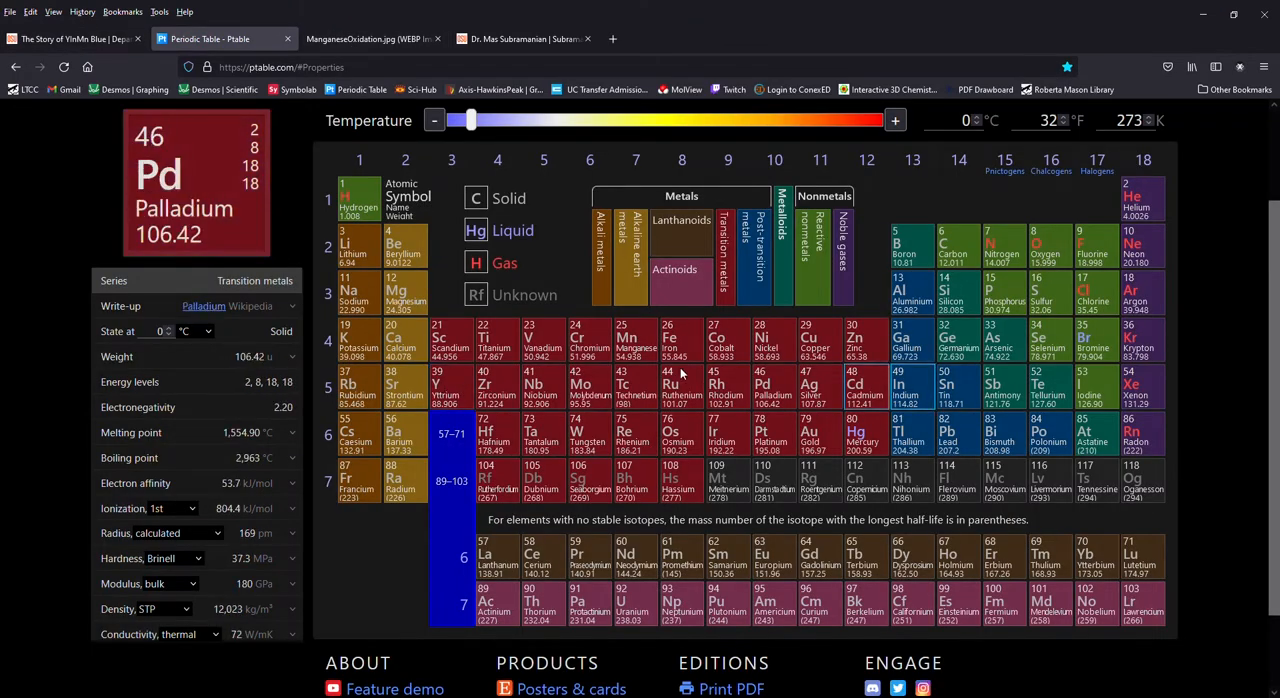
click(636, 340)
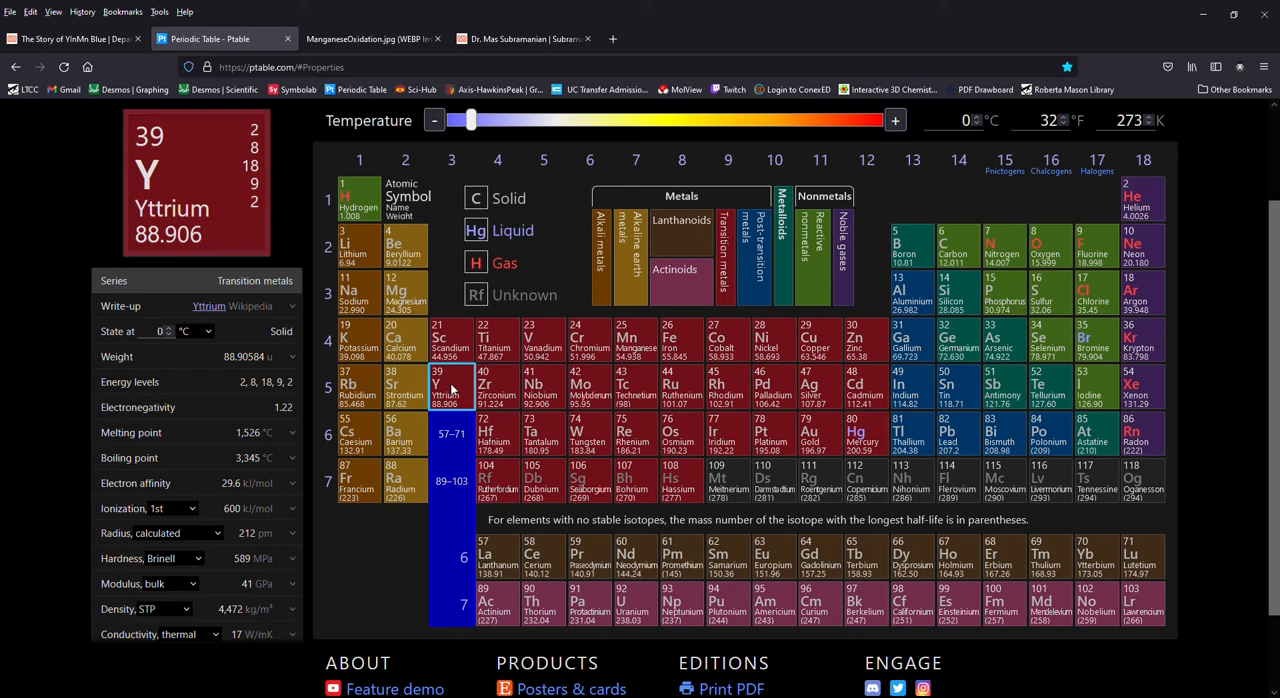
Step: Look up yttrium again and then manganese, two YInMn Blue components
click(912, 388)
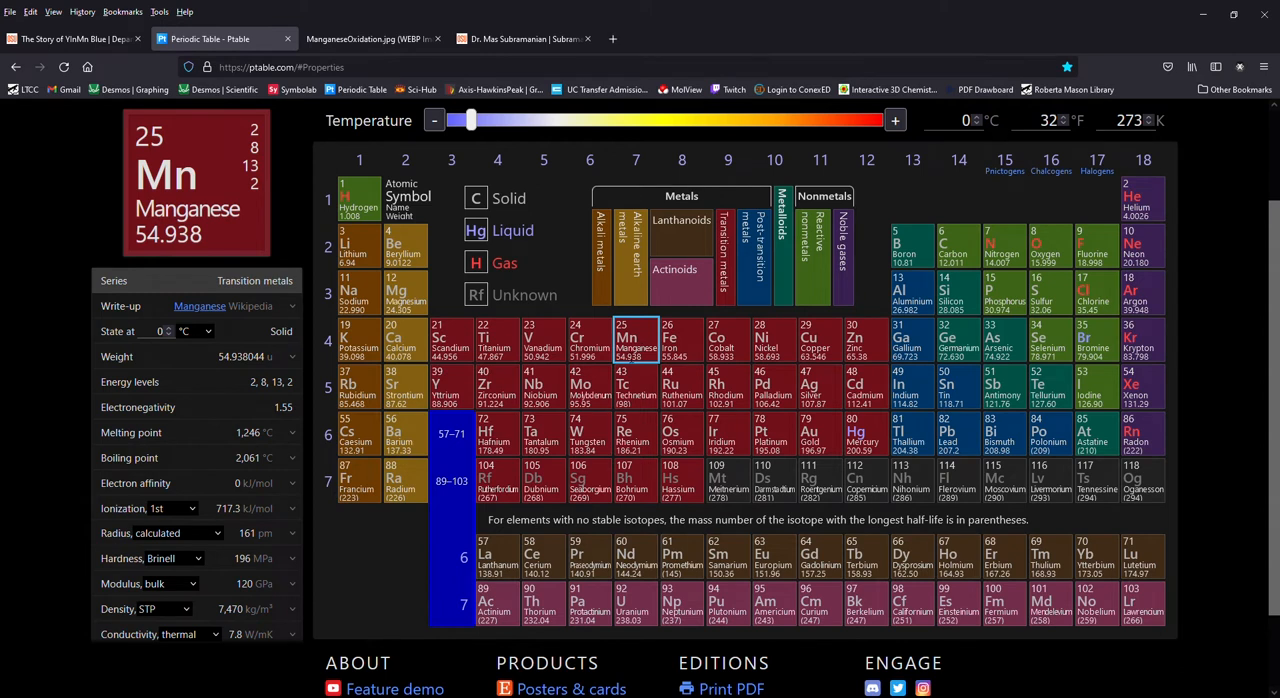
click(404, 248)
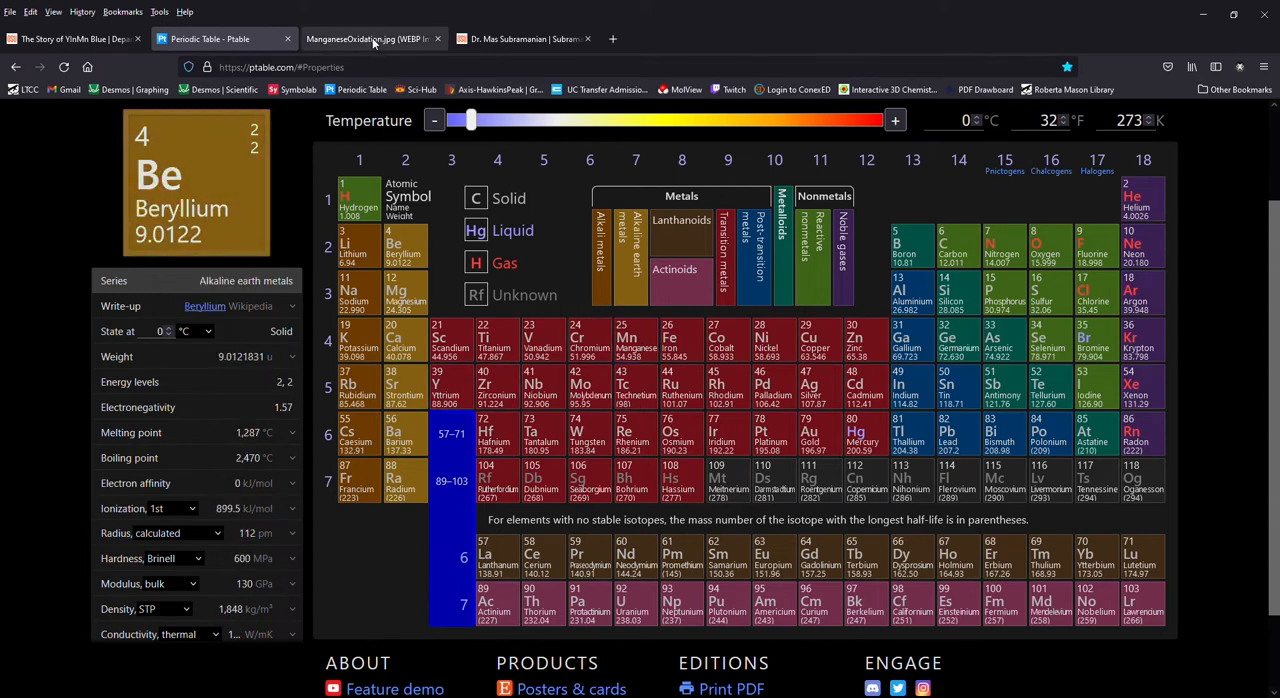
Step: View the ManganeseOxidation.jpg photo of numbered coloured sample dishes
click(370, 38)
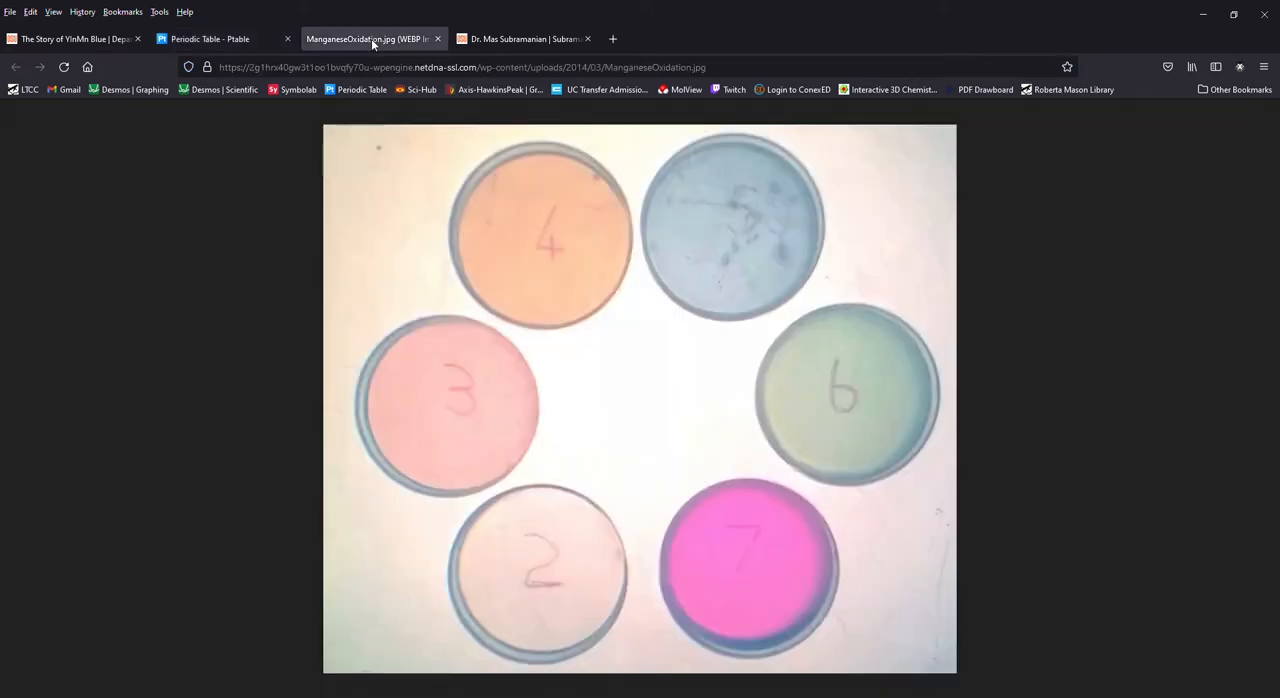
mouse_move(248, 572)
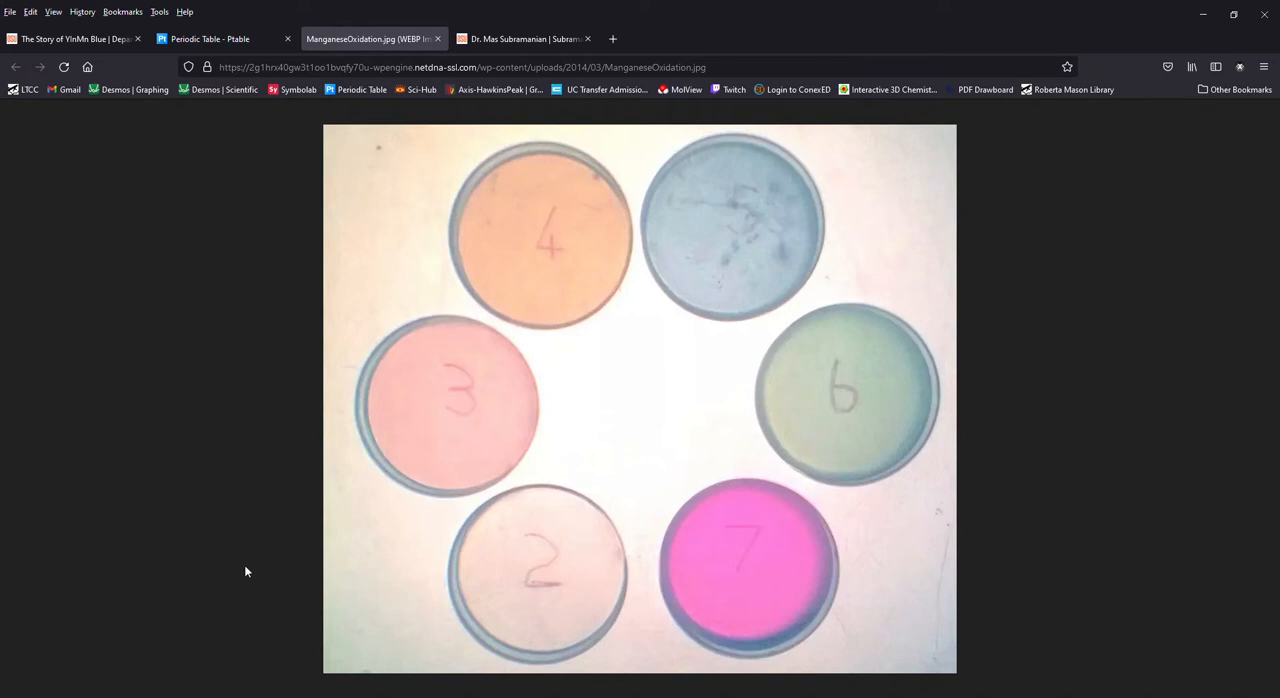
mouse_move(150, 394)
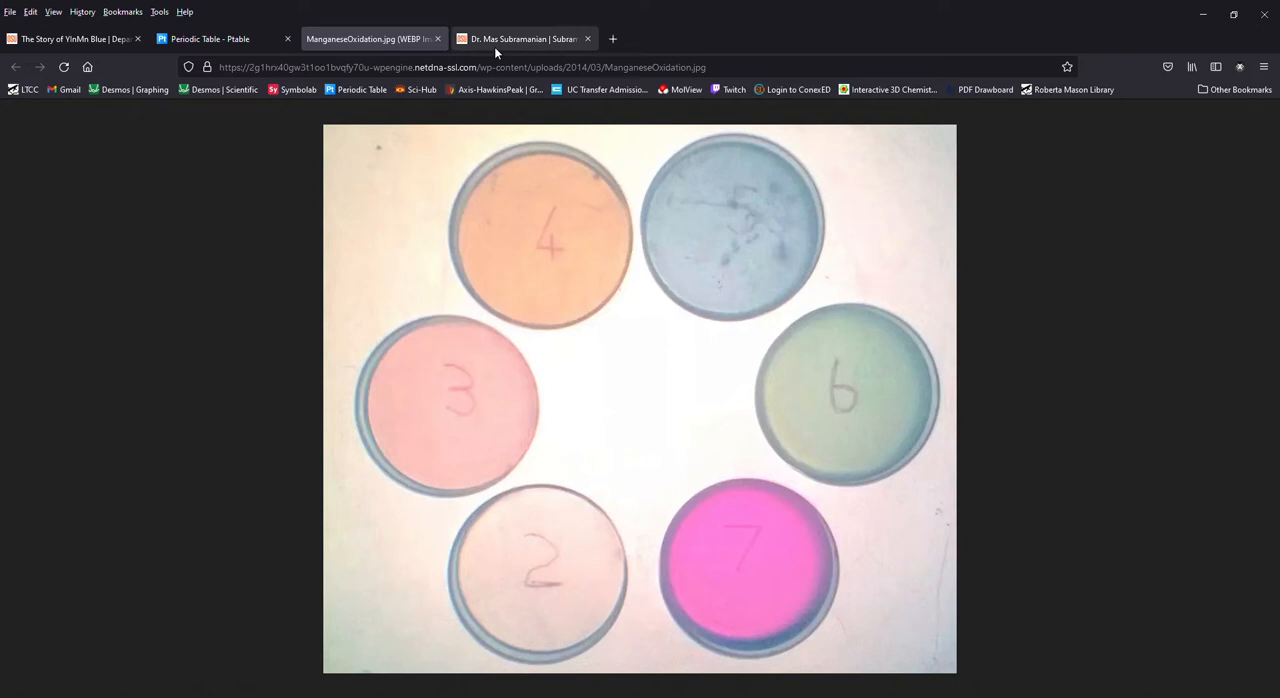
Step: Browse Dr. Mas Subramanian's research group profile, reading his appointments and awards
click(524, 38)
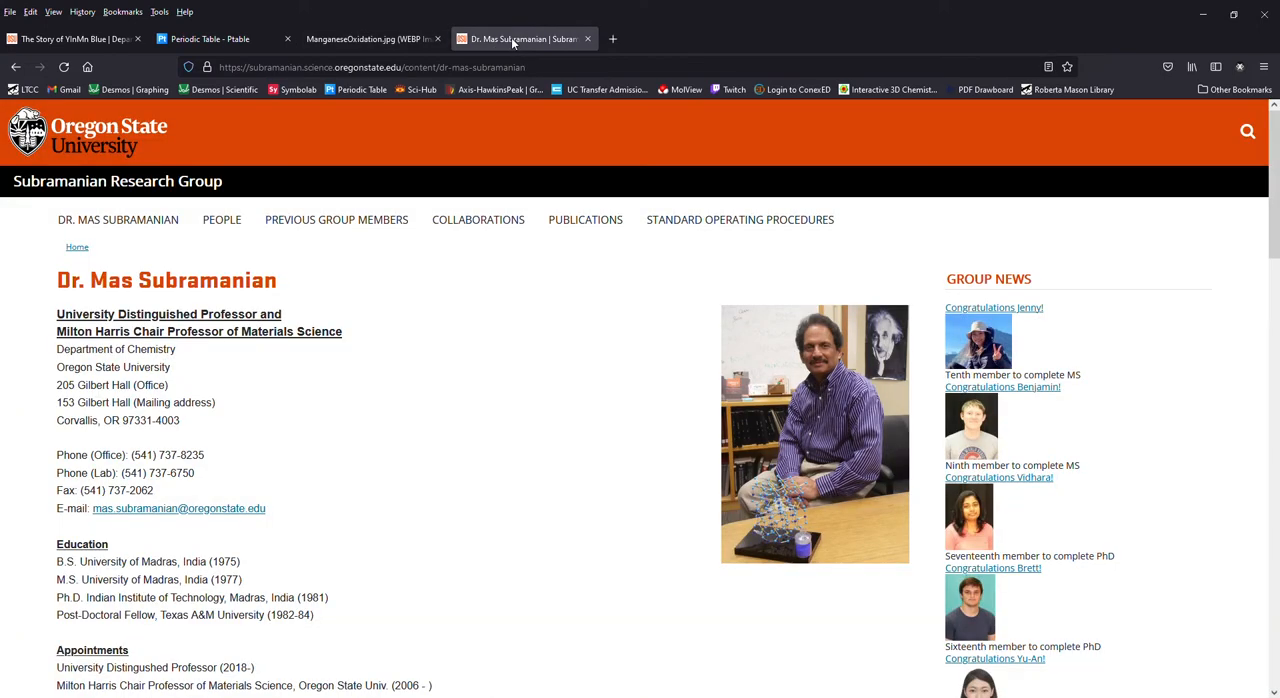
mouse_move(548, 416)
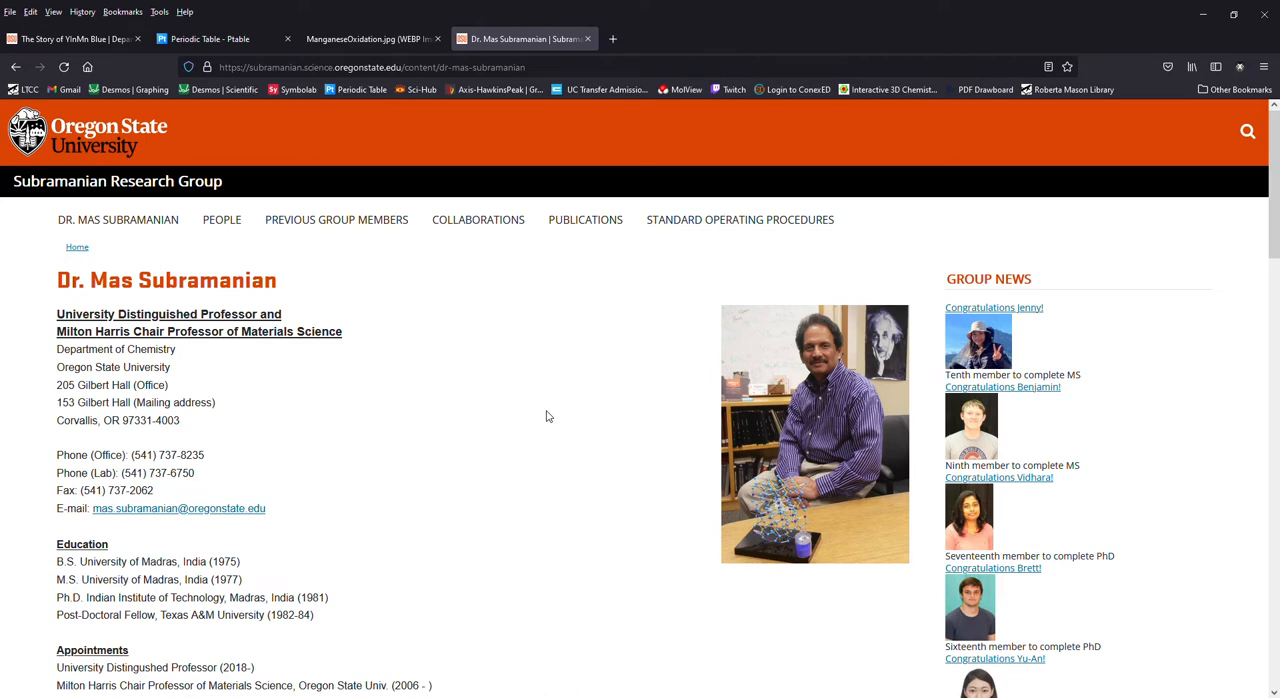
scroll(down, 3)
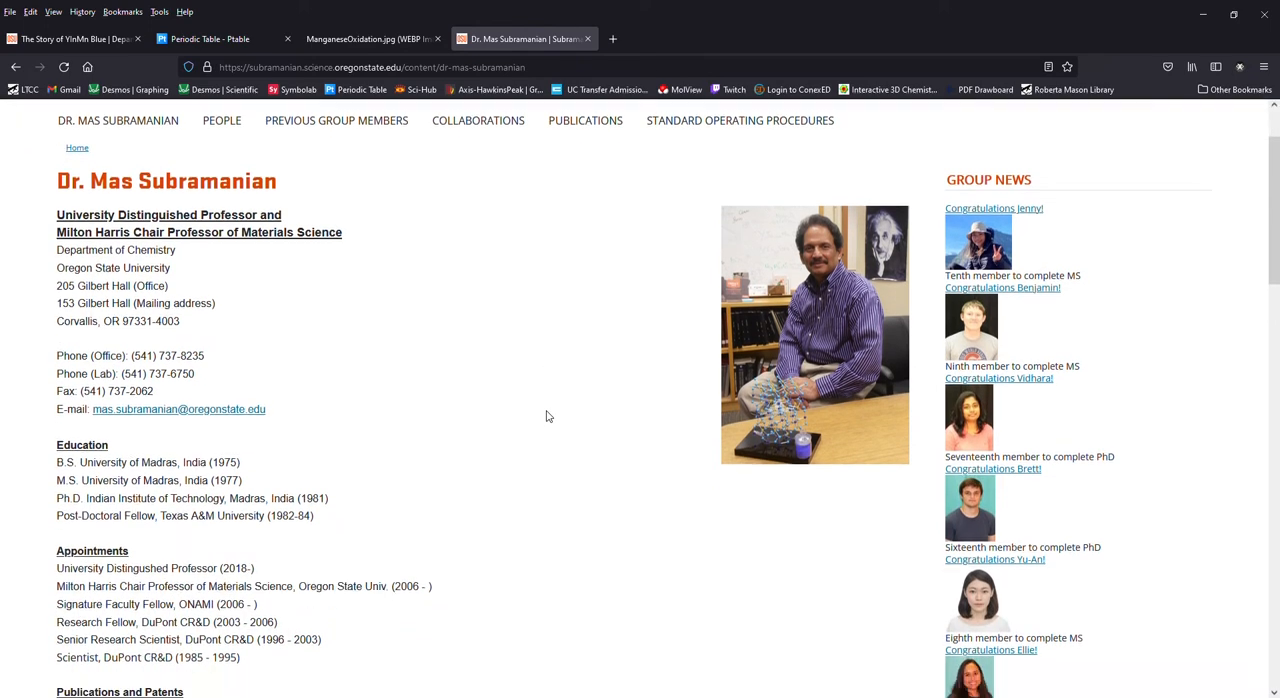
scroll(down, 3)
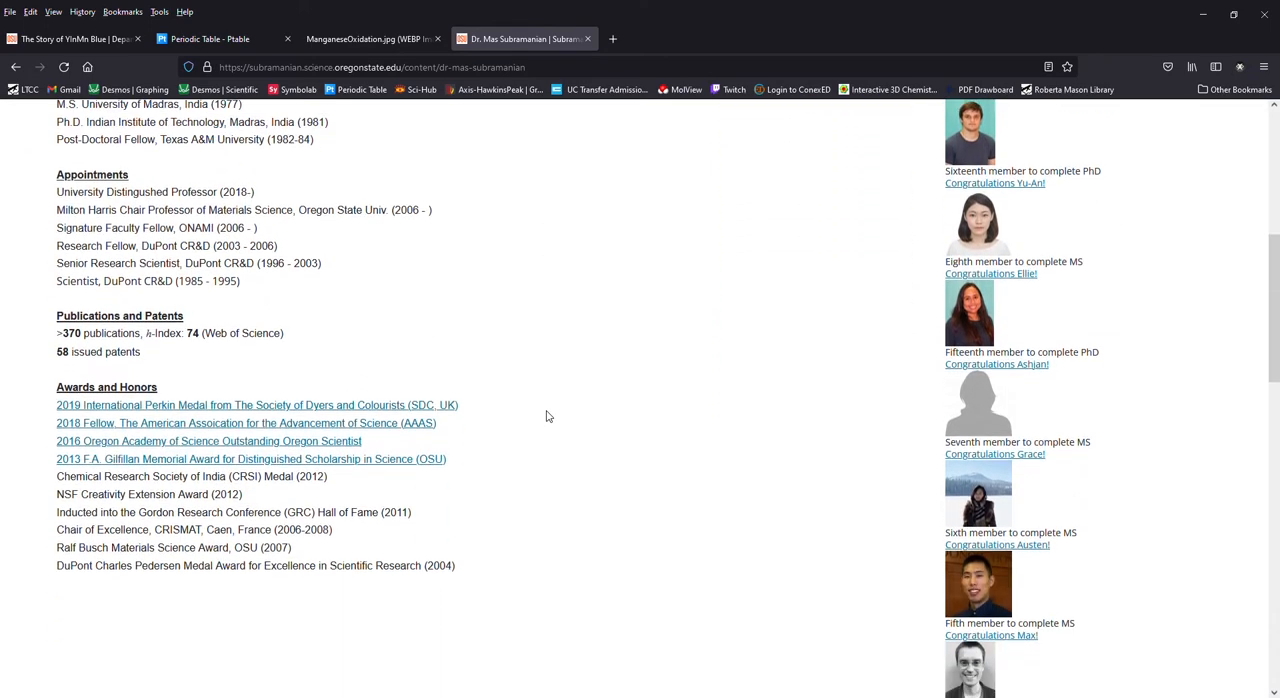
scroll(down, 3)
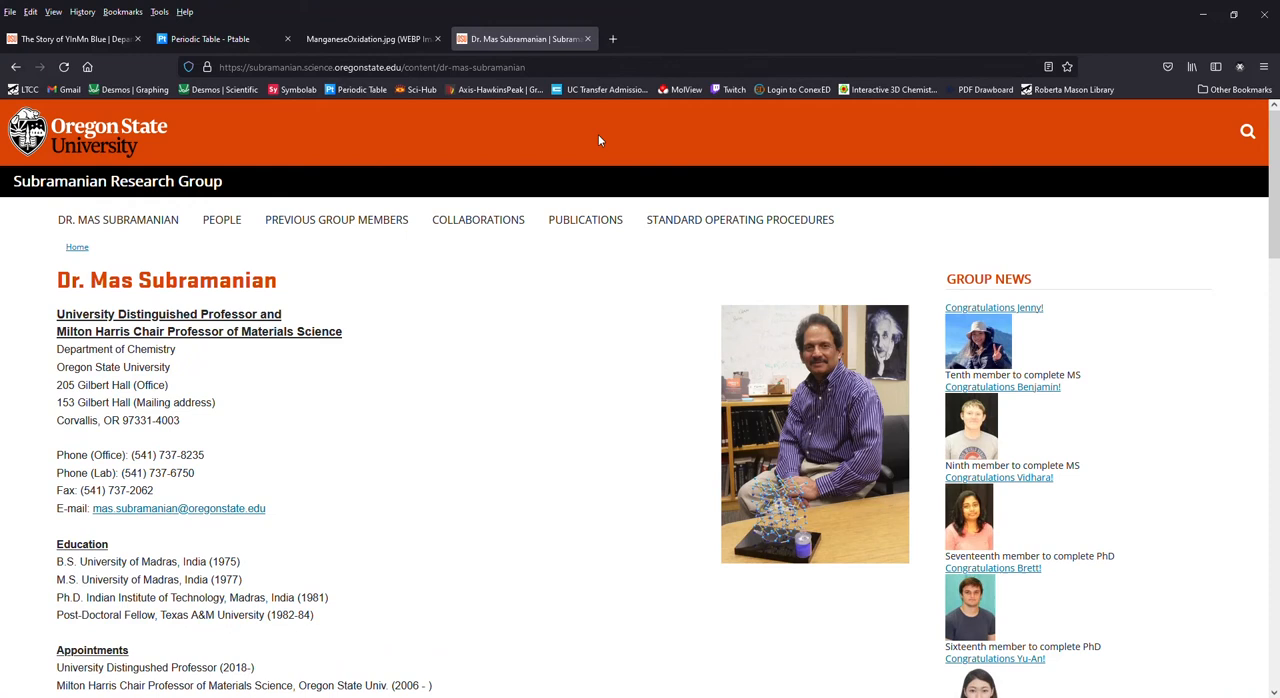
mouse_move(600, 140)
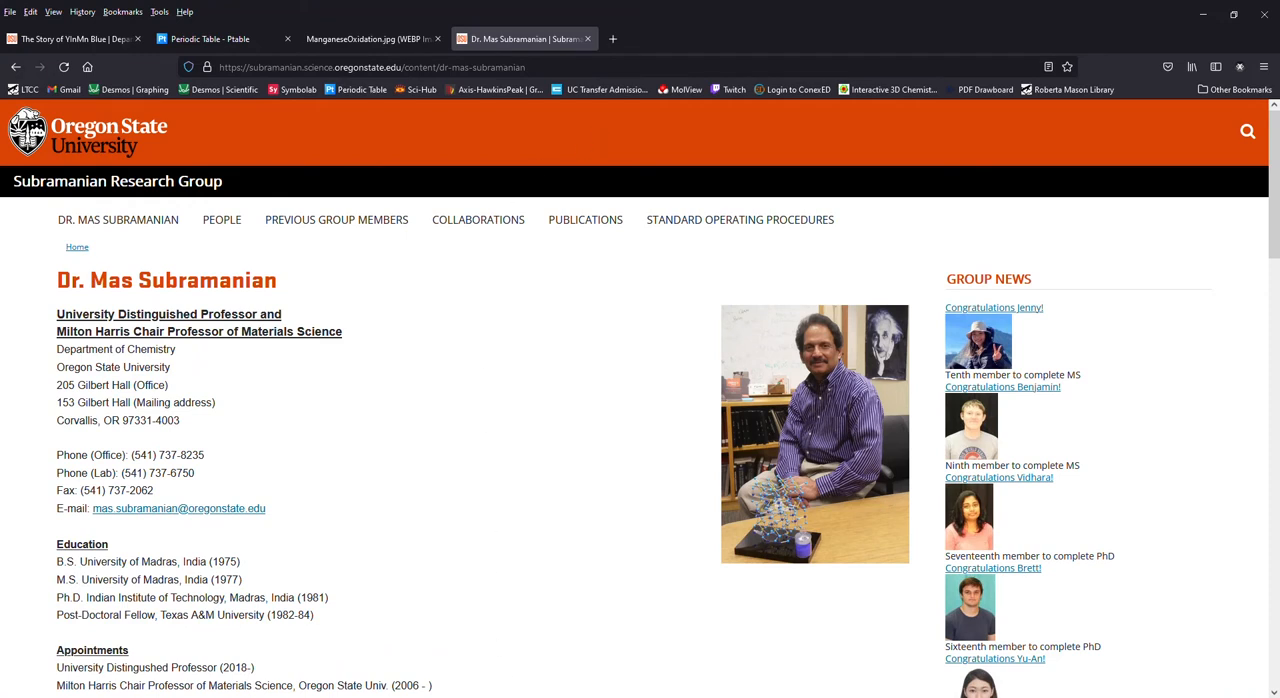
mouse_move(1220, 96)
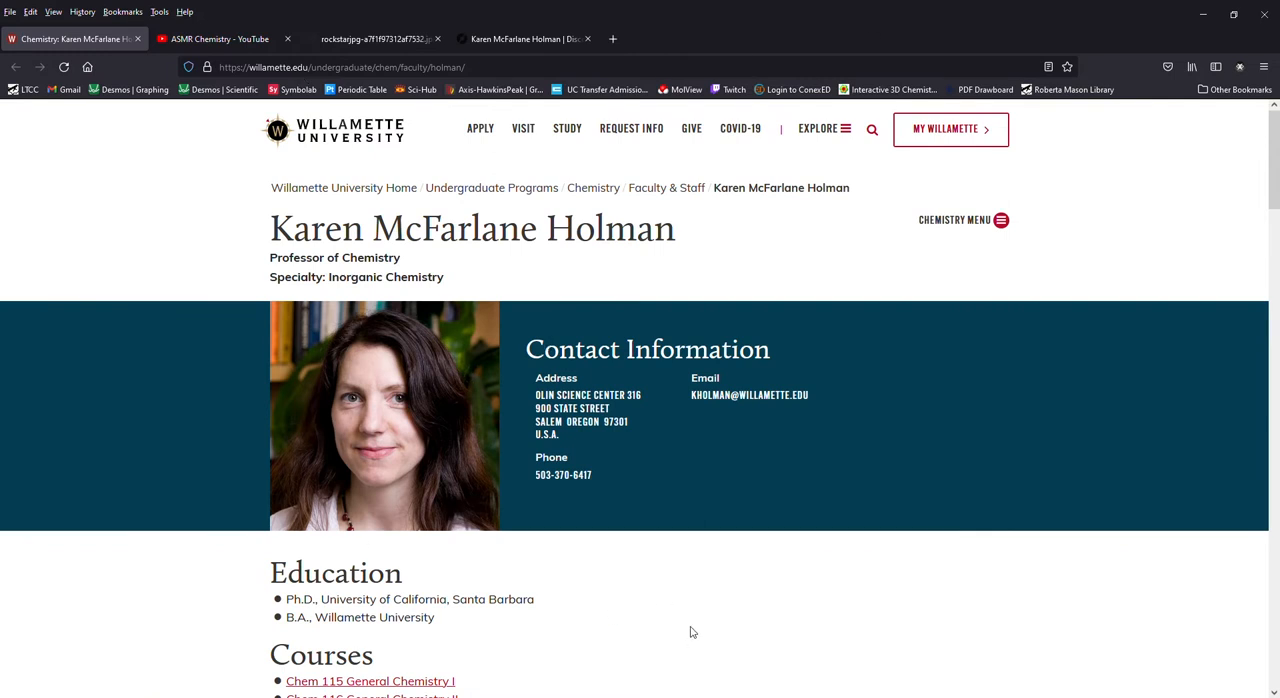
Step: Scroll Karen McFarlane Holman's Willamette faculty page down to her Courses list
scroll(down, 3)
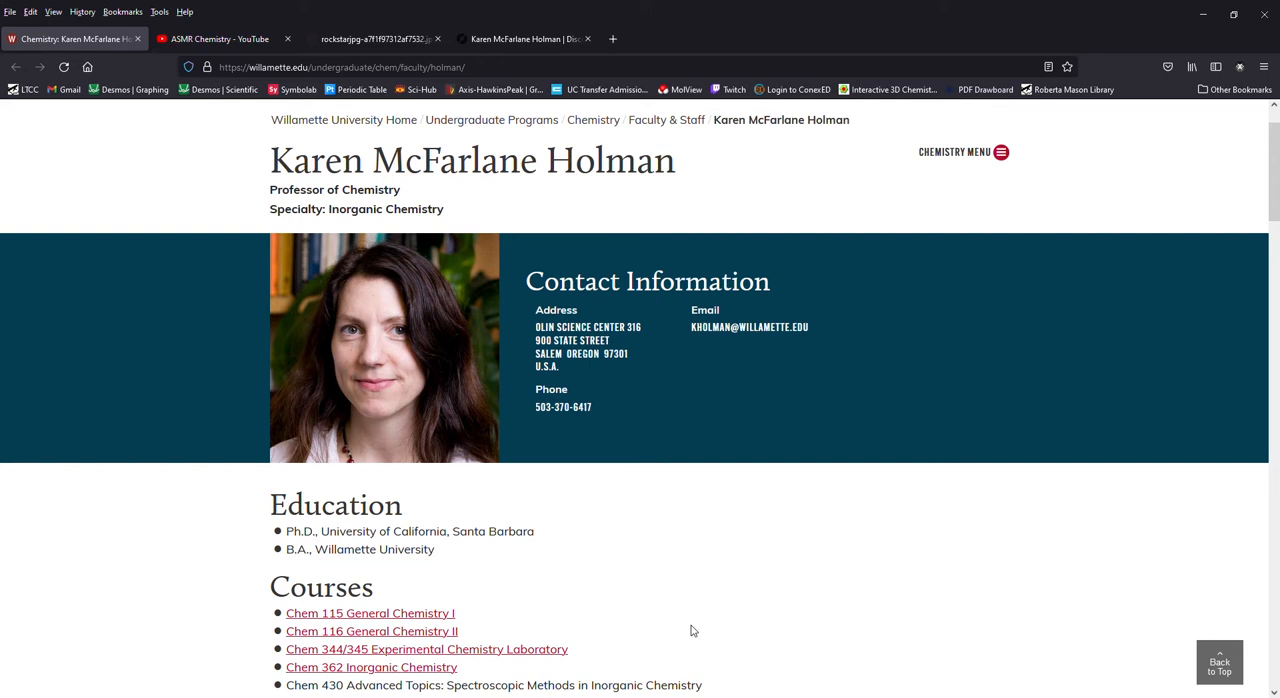
mouse_move(270, 376)
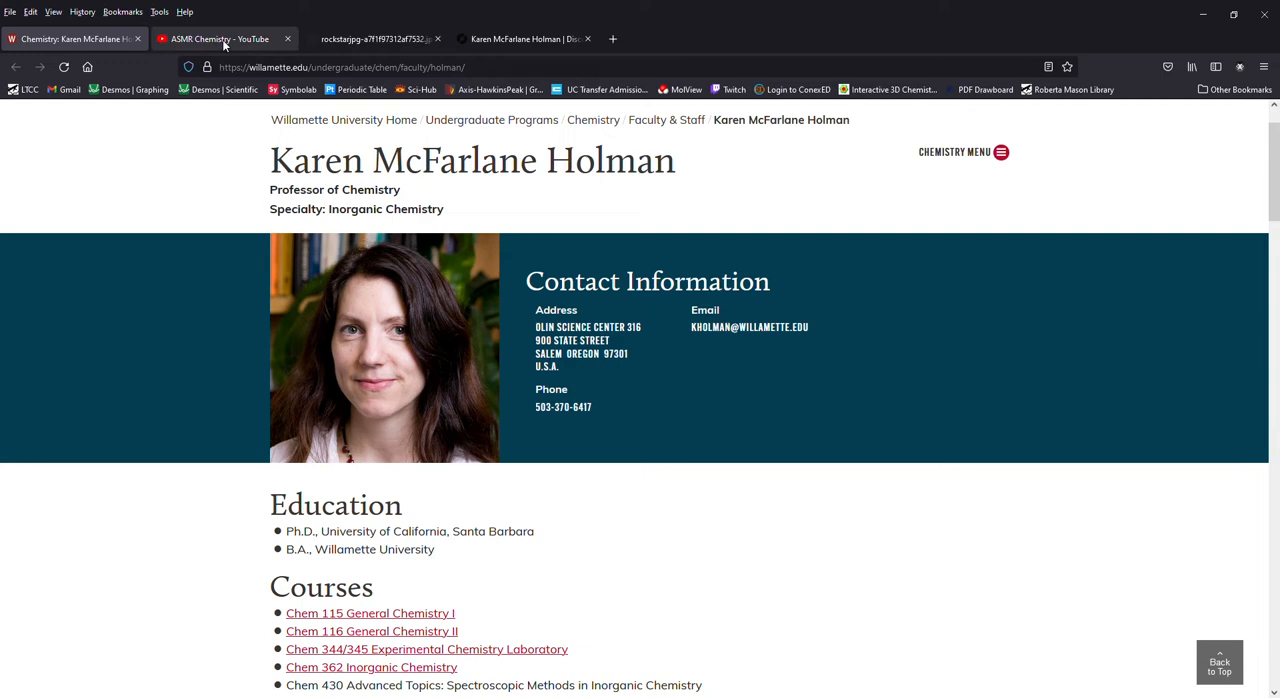
Step: Browse the ASMR Chemistry YouTube channel, then glance back at the faculty page
click(220, 38)
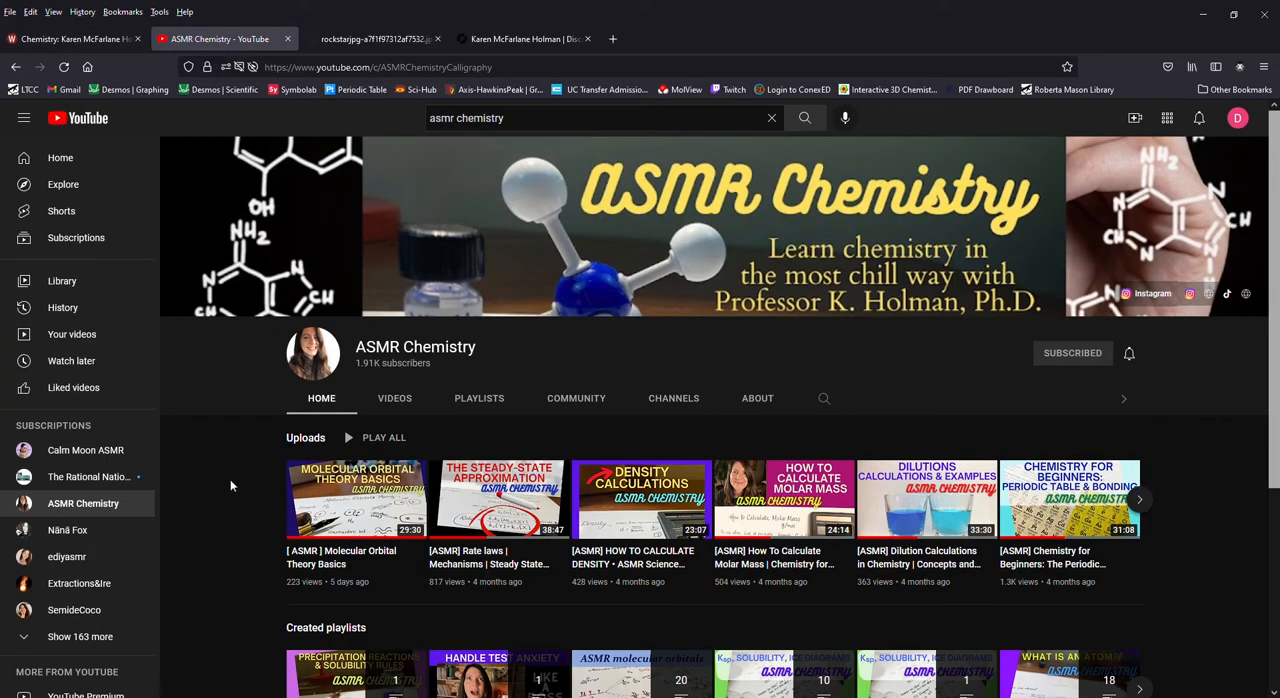
scroll(down, 3)
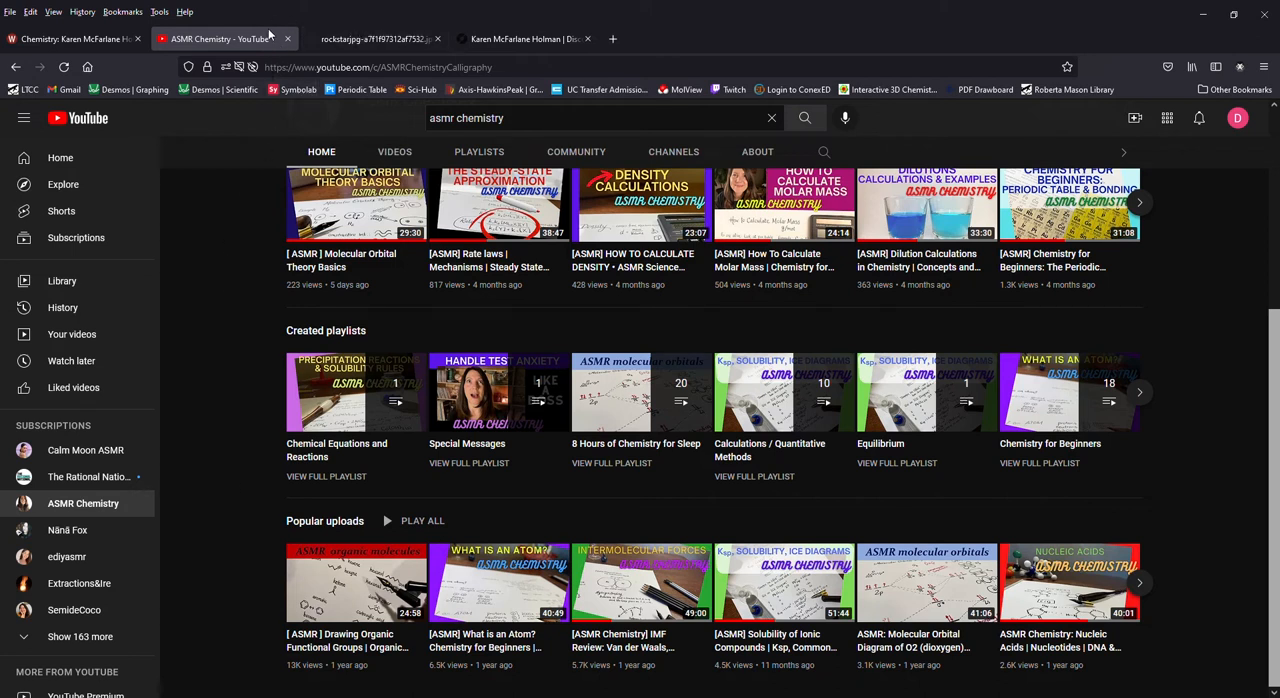
mouse_move(264, 432)
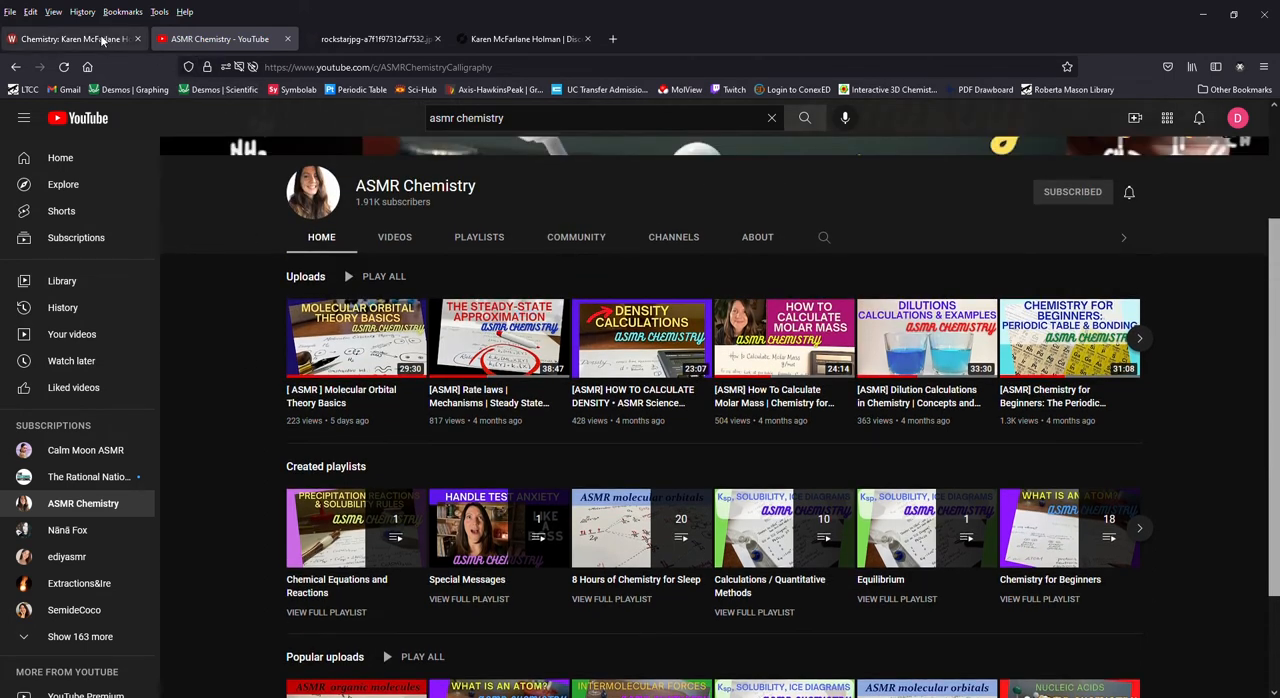
click(70, 38)
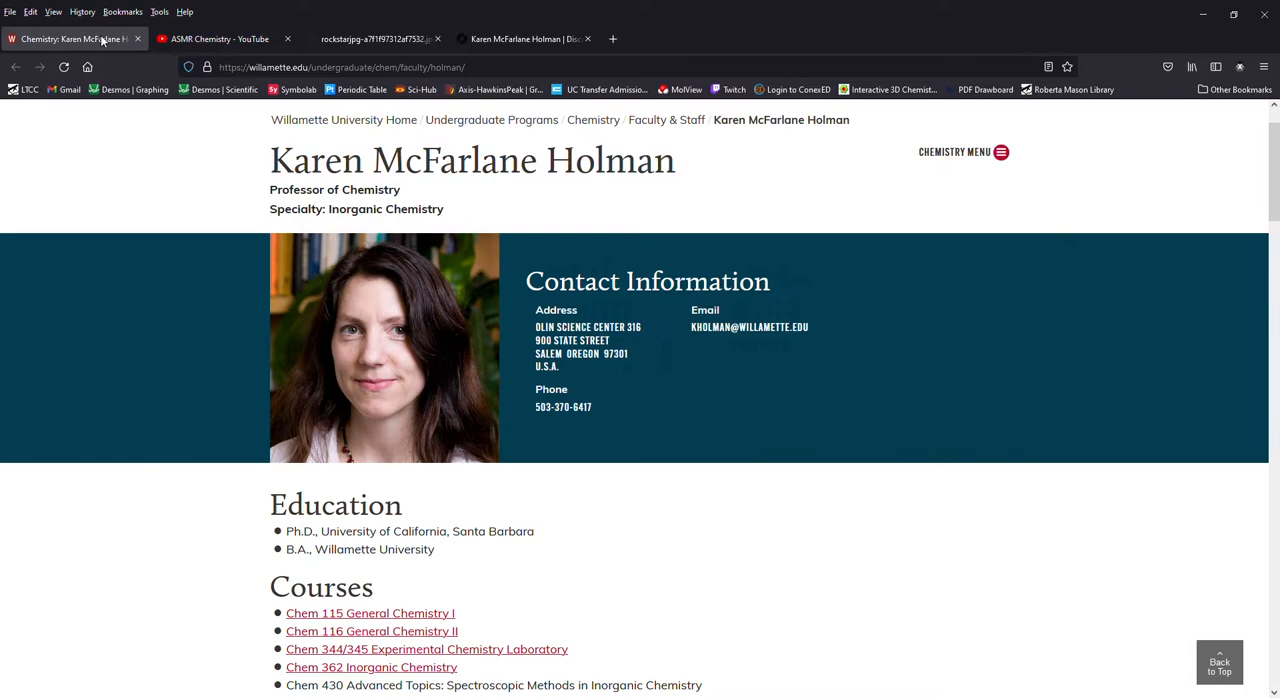
Step: Return to the ASMR Chemistry channel and scroll its uploads back to the top
click(220, 38)
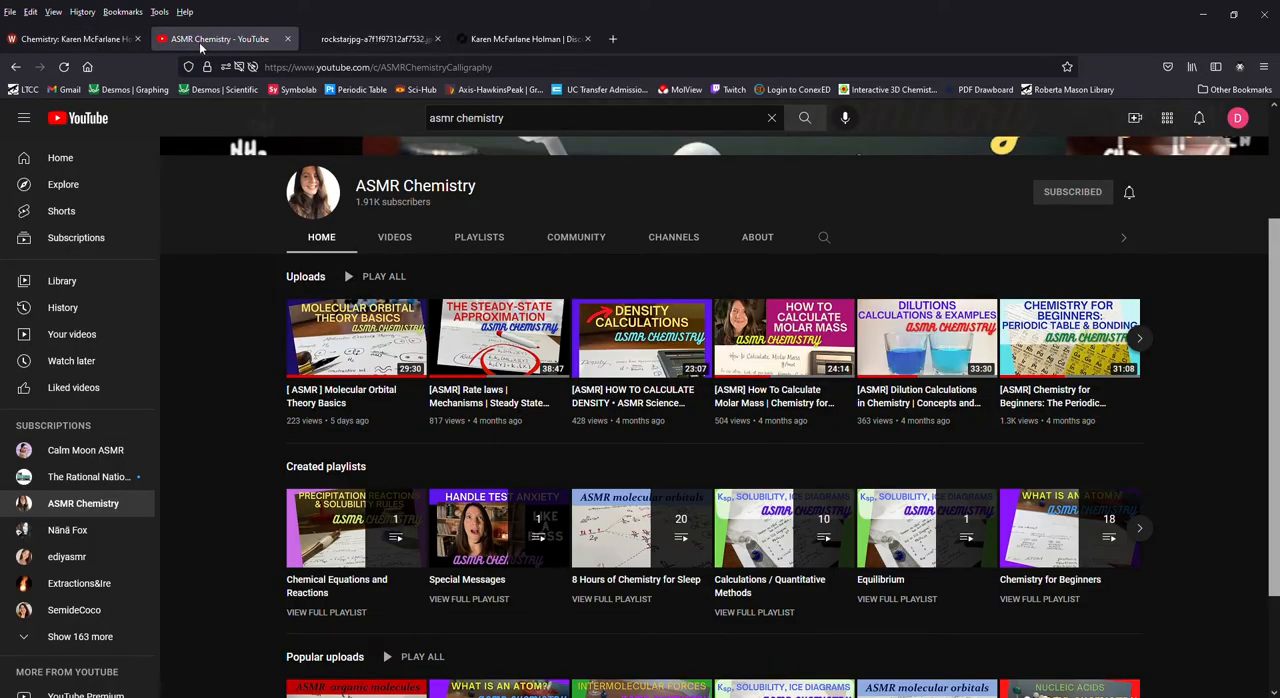
scroll(down, 3)
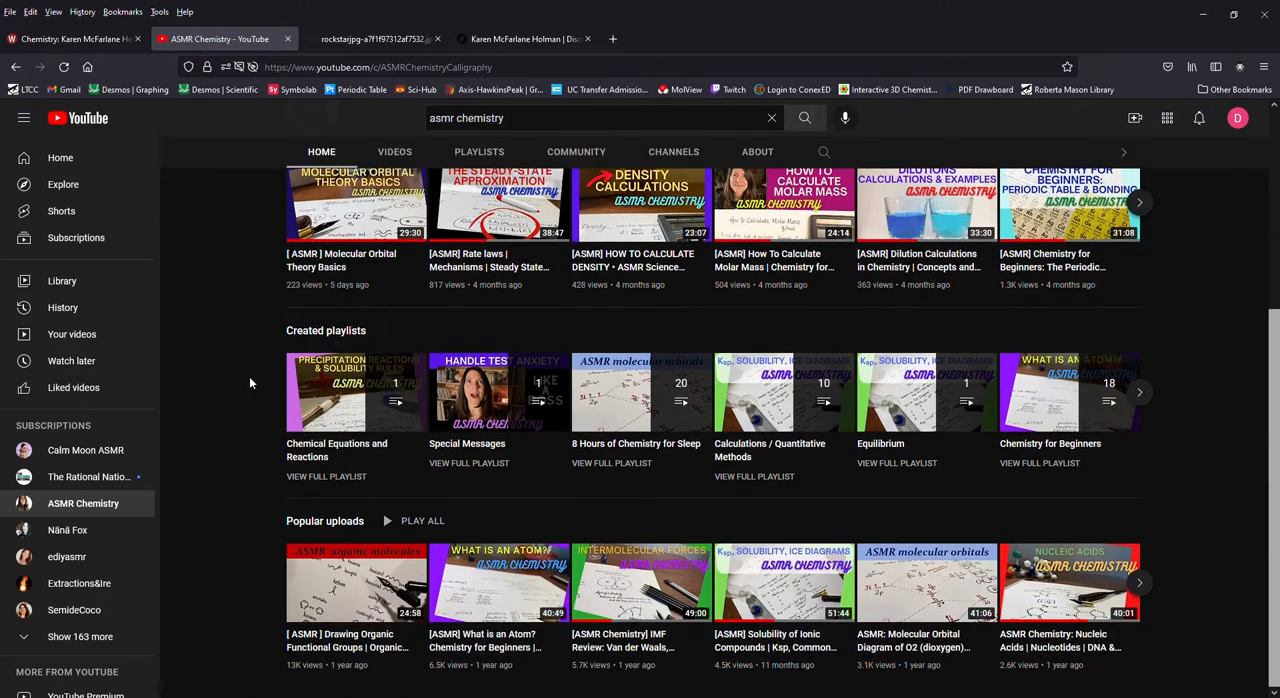
scroll(up, 3)
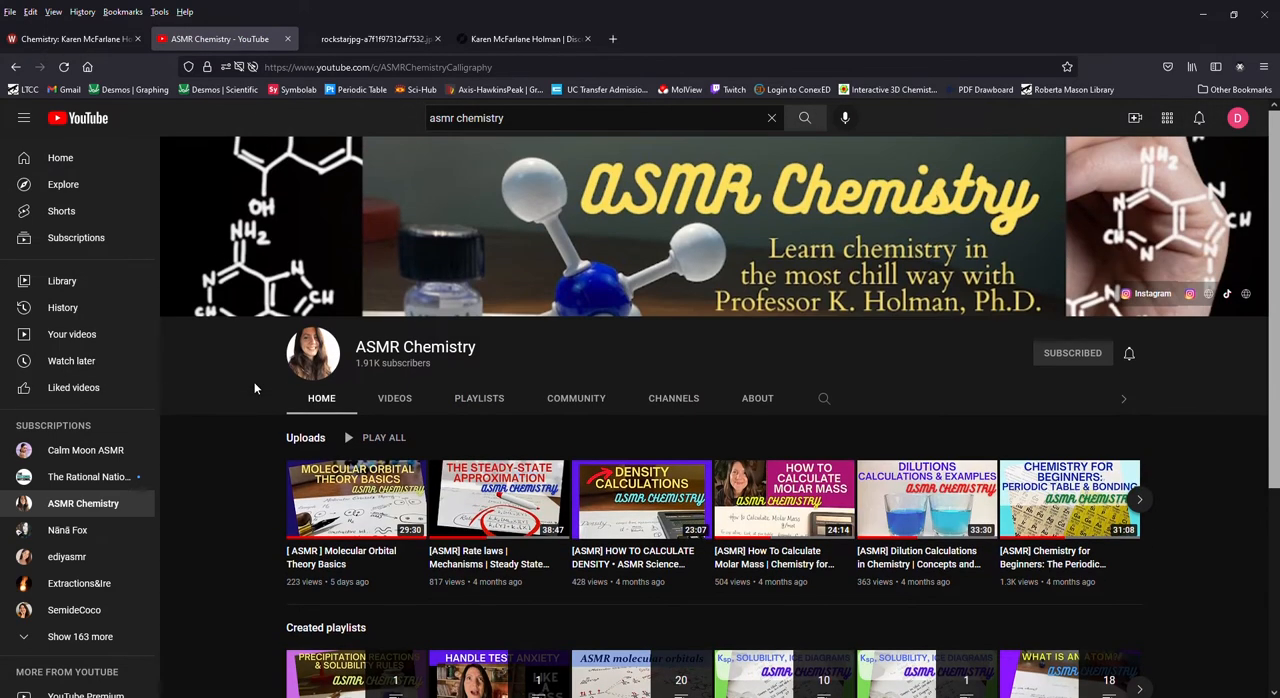
Step: Show all of the ASMR Chemistry channel's uploaded videos and browse the list
click(394, 398)
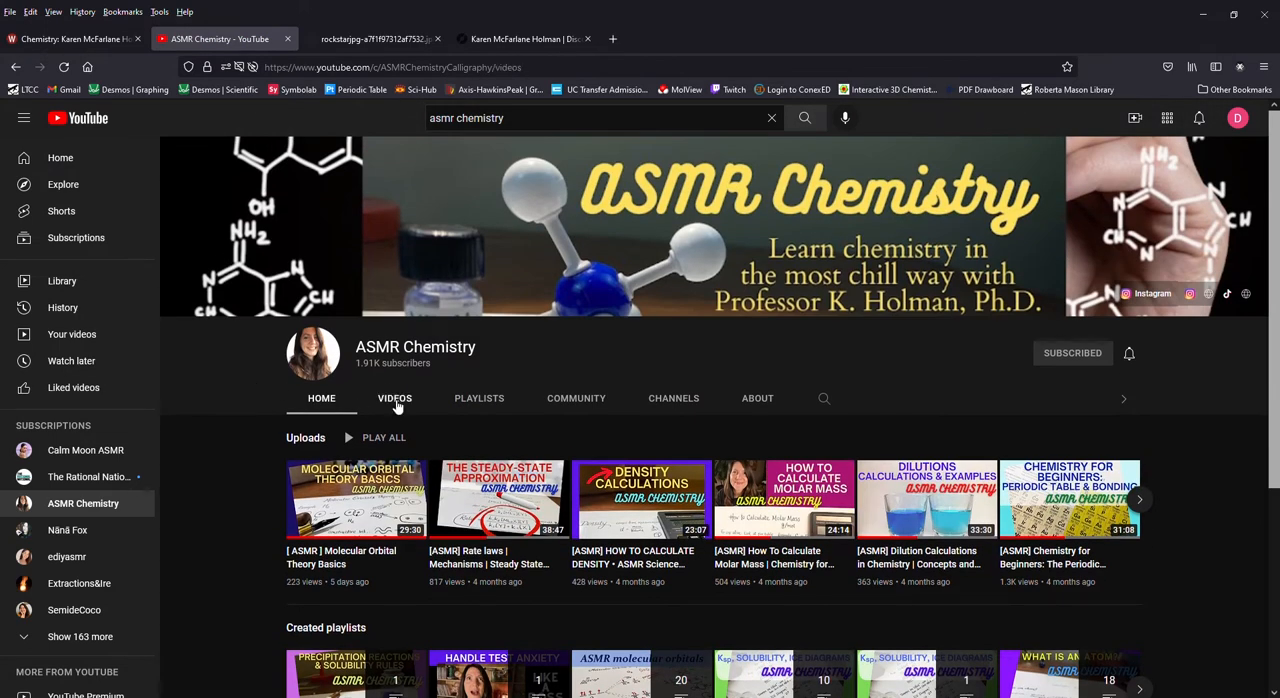
click(394, 398)
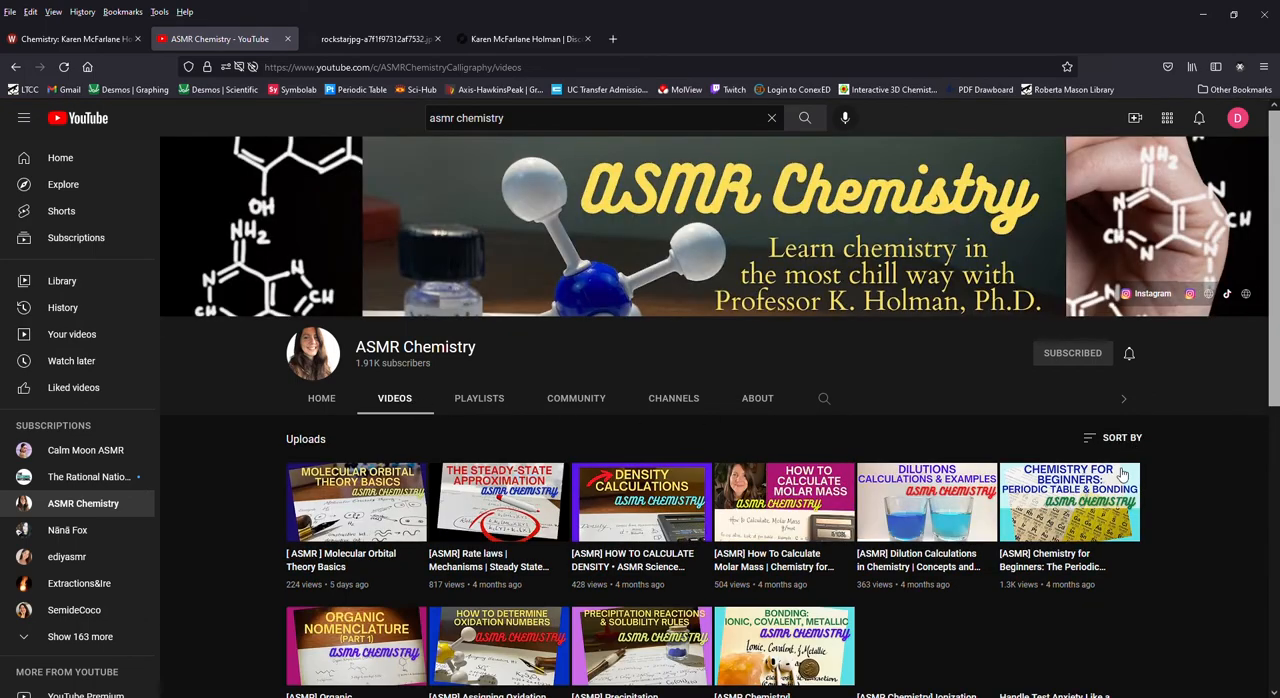
scroll(down, 3)
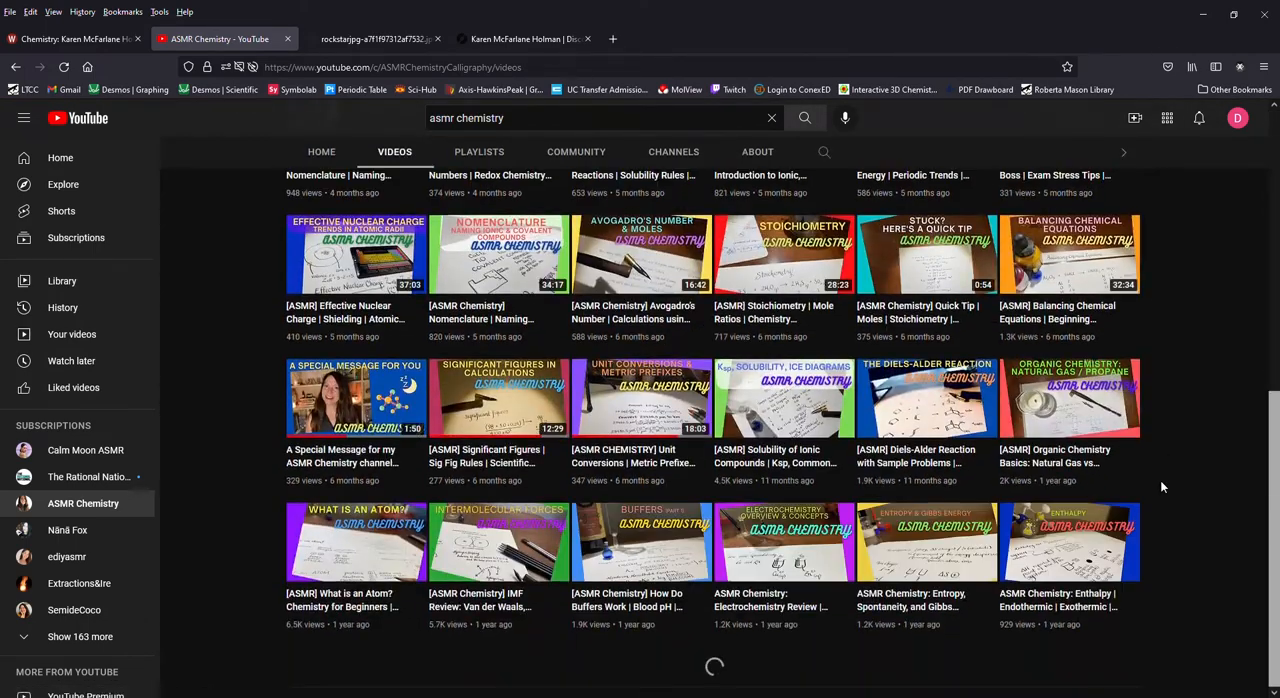
scroll(down, 3)
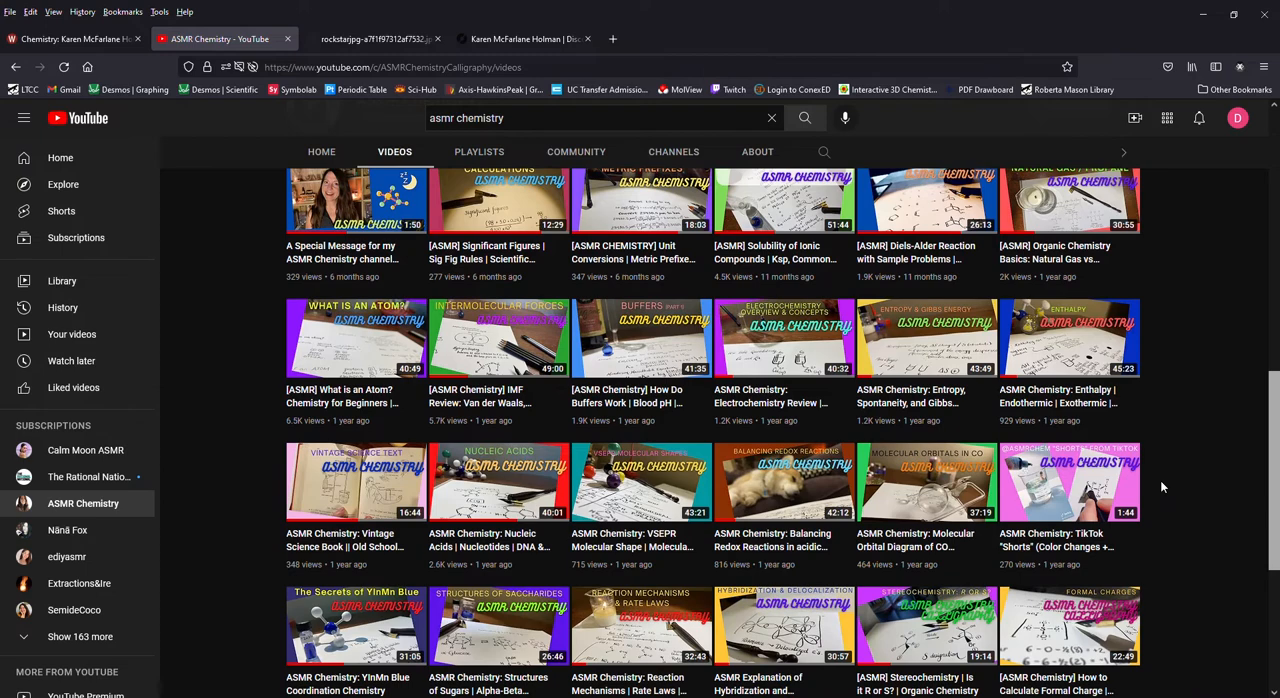
scroll(down, 3)
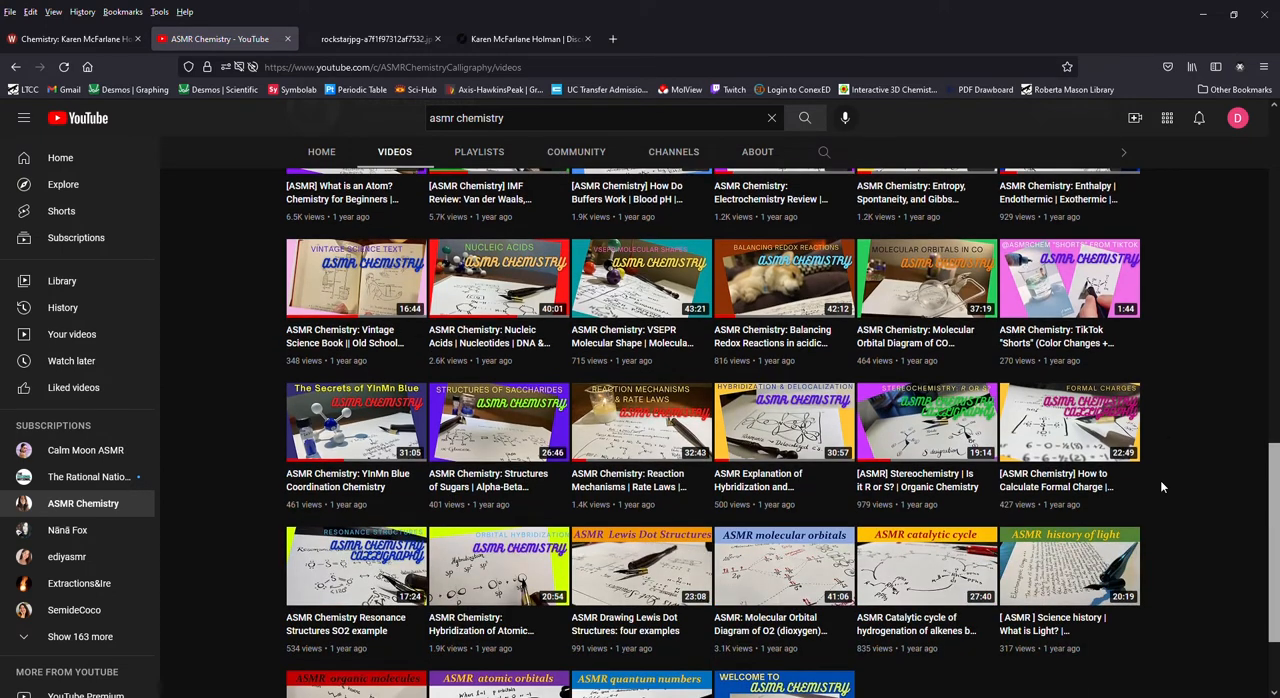
Step: View the guitarist's concert photo, her Discogs discography, then Dingo Weasel's SoundCloud page
click(376, 40)
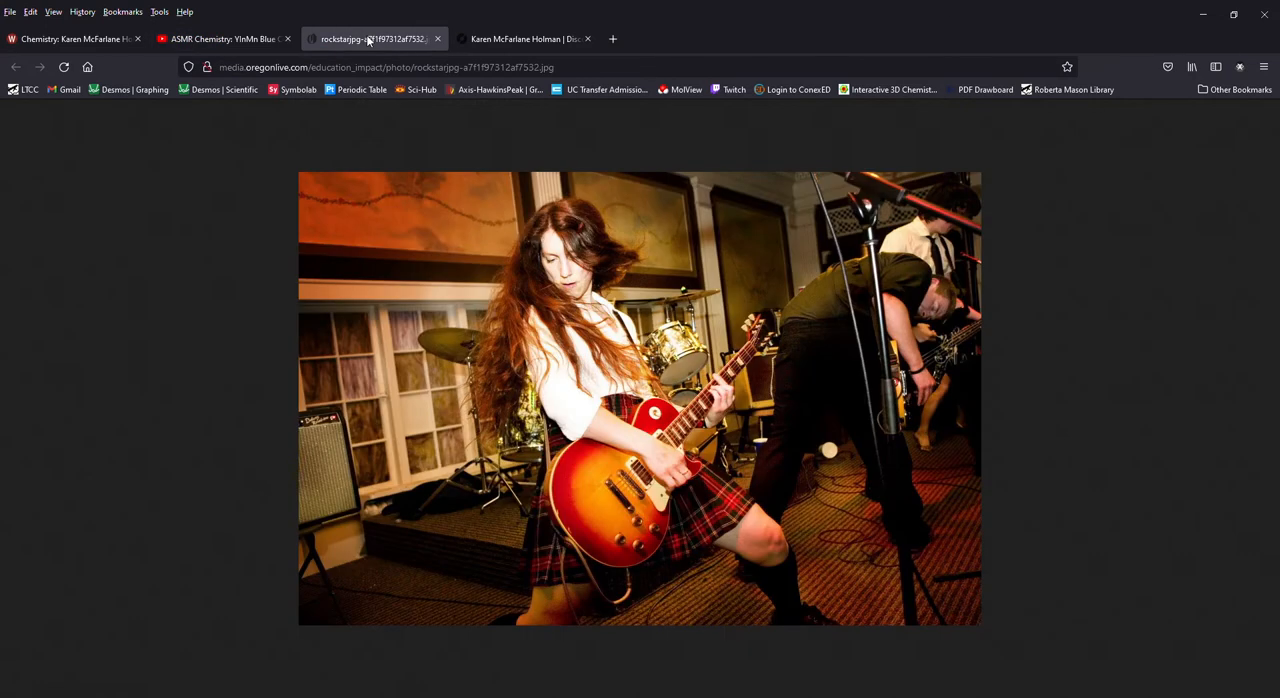
click(524, 40)
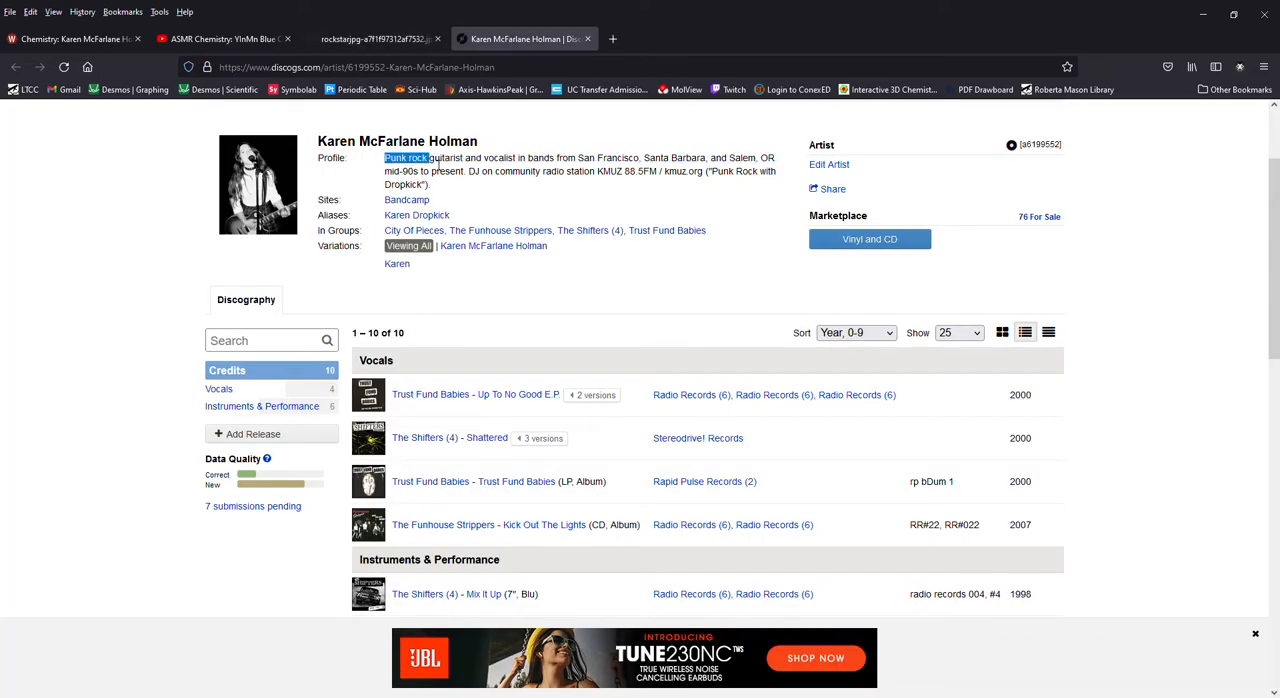
click(76, 38)
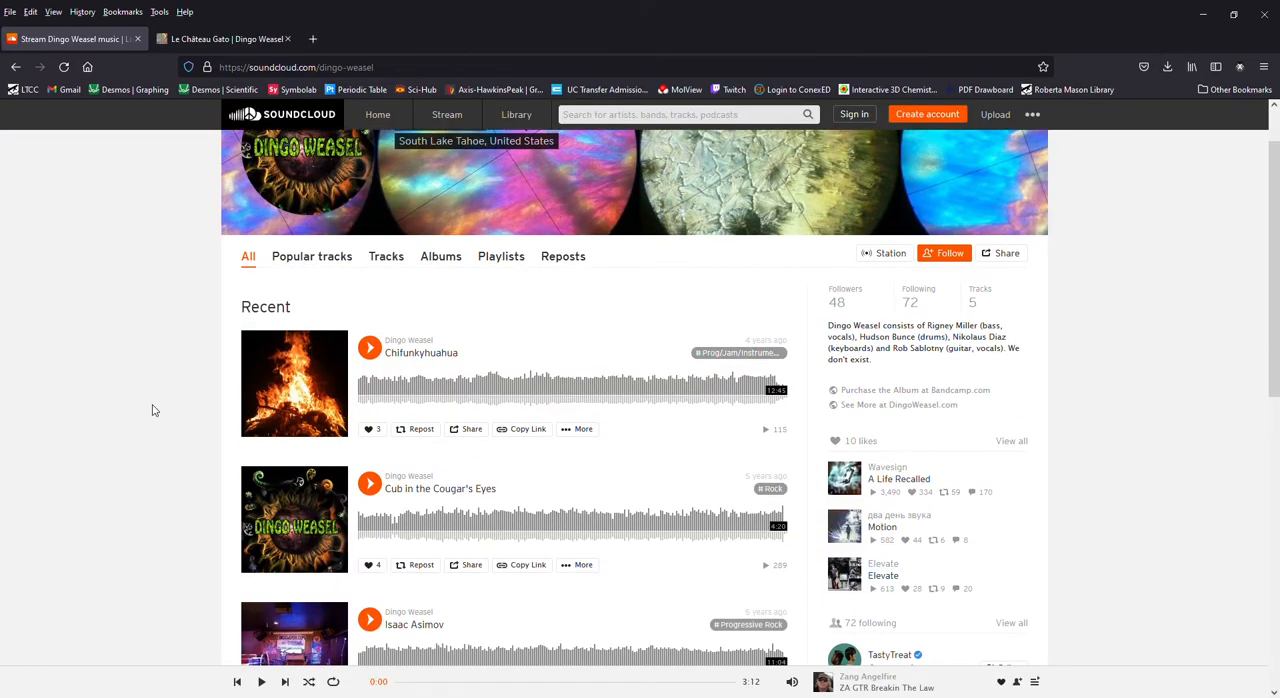
Step: View Dingo Weasel's Le Château Gato album on Bandcamp, then move on to yttrium oxide shopping results
click(220, 38)
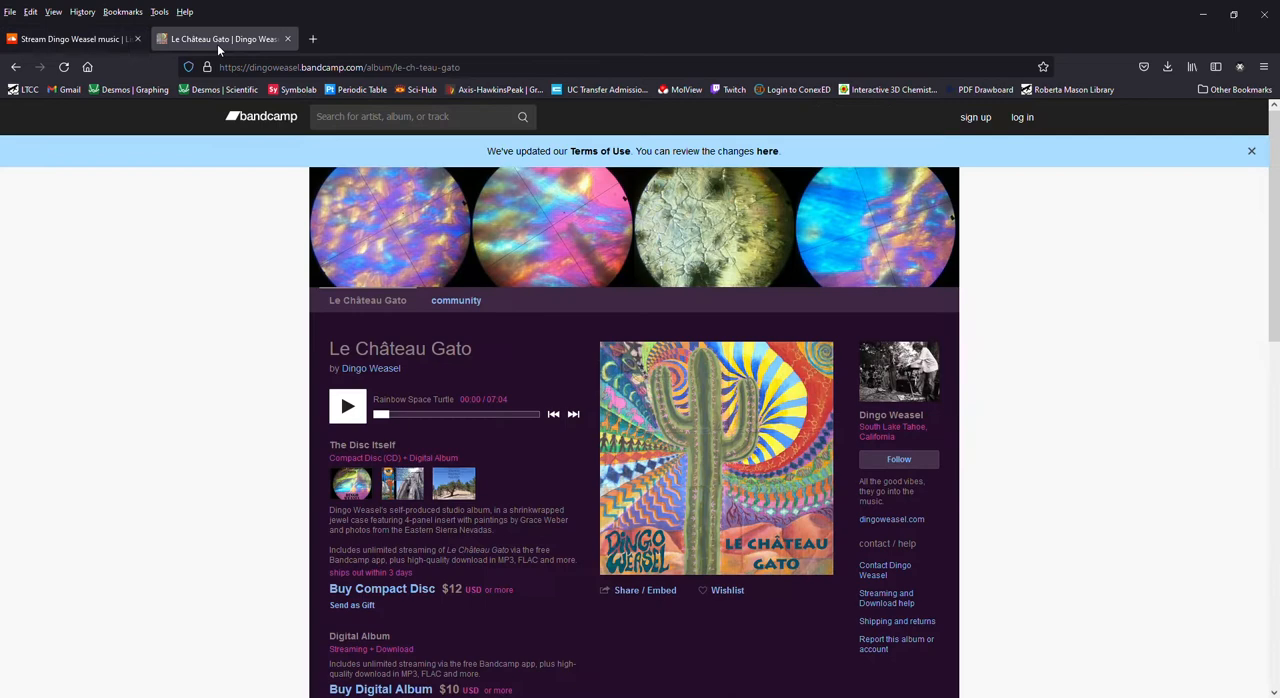
scroll(down, 3)
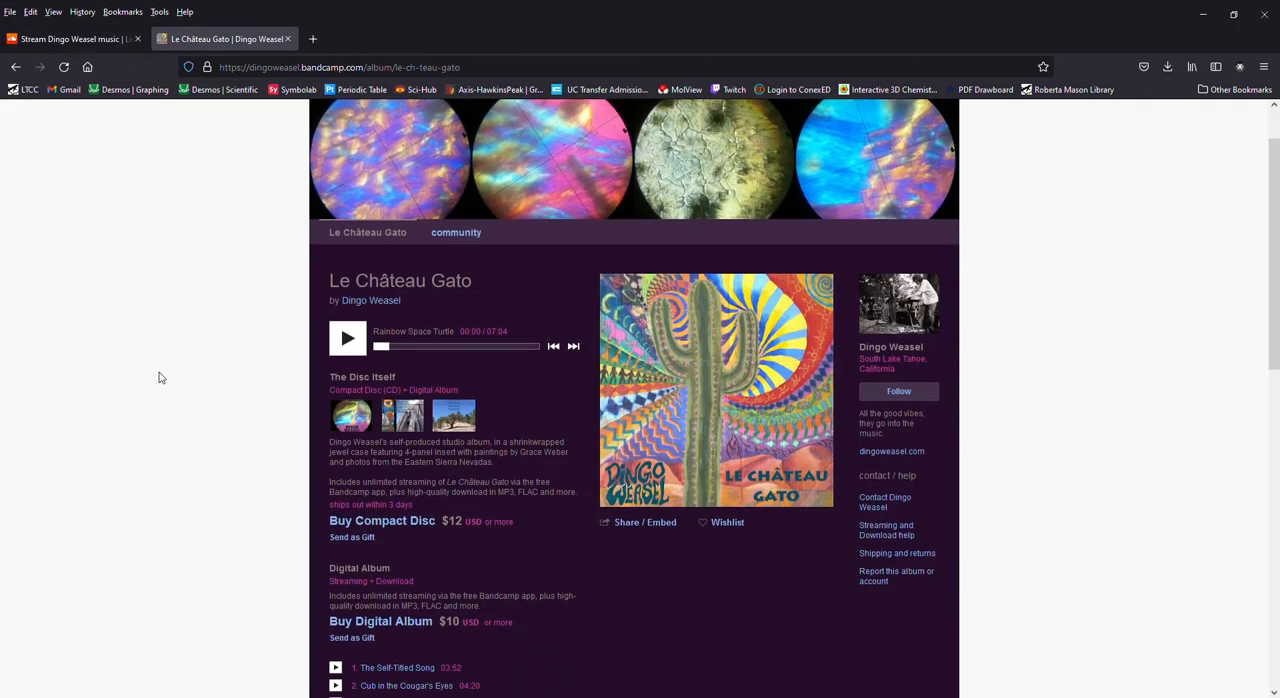
mouse_move(400, 416)
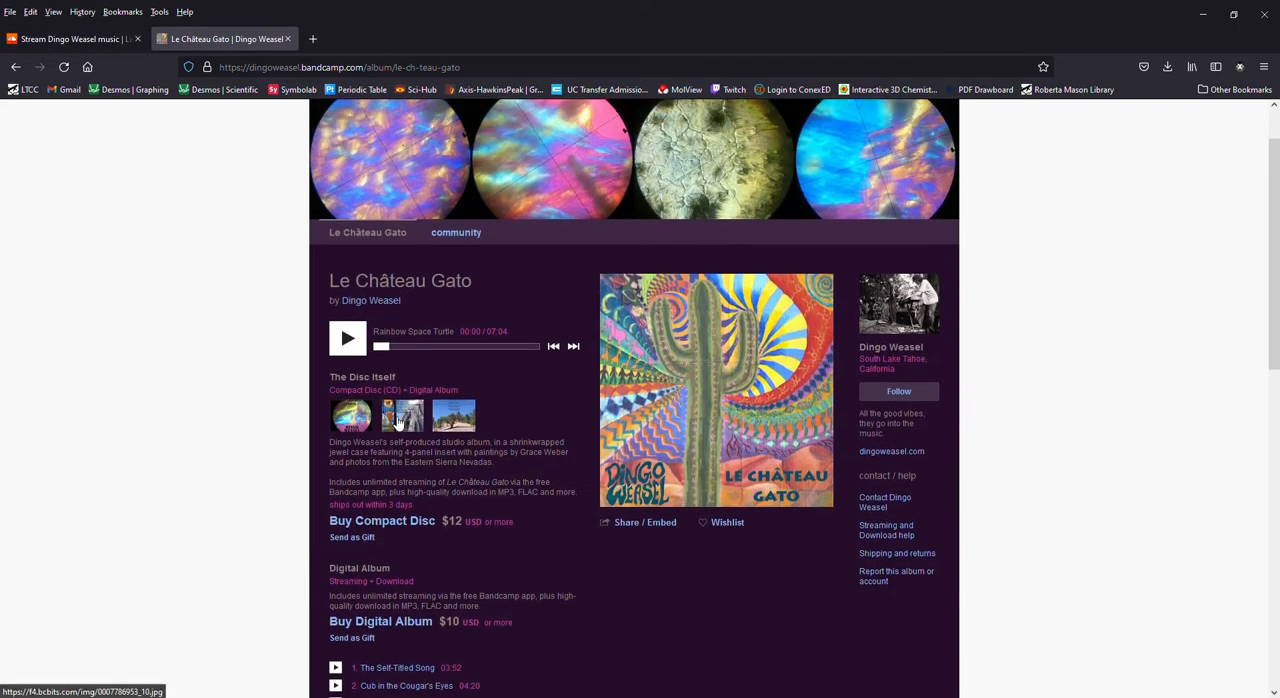
click(402, 416)
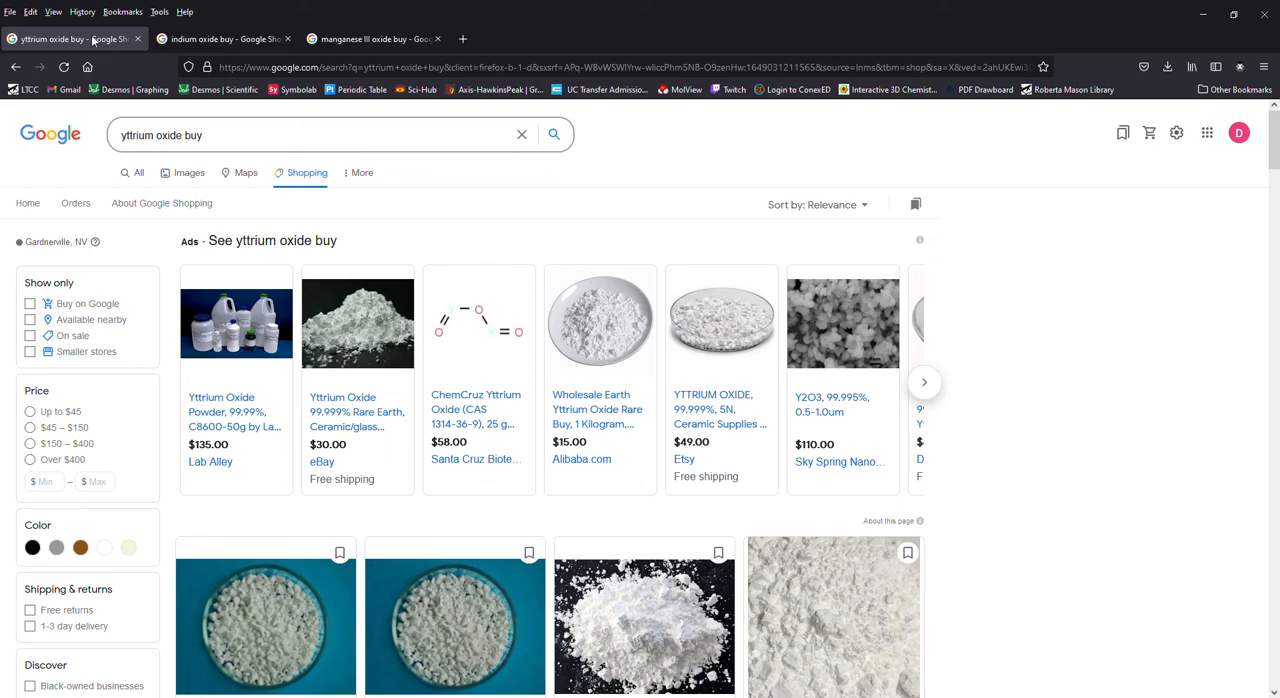
Step: Browse the Google Shopping results for yttrium oxide and then indium oxide
scroll(down, 3)
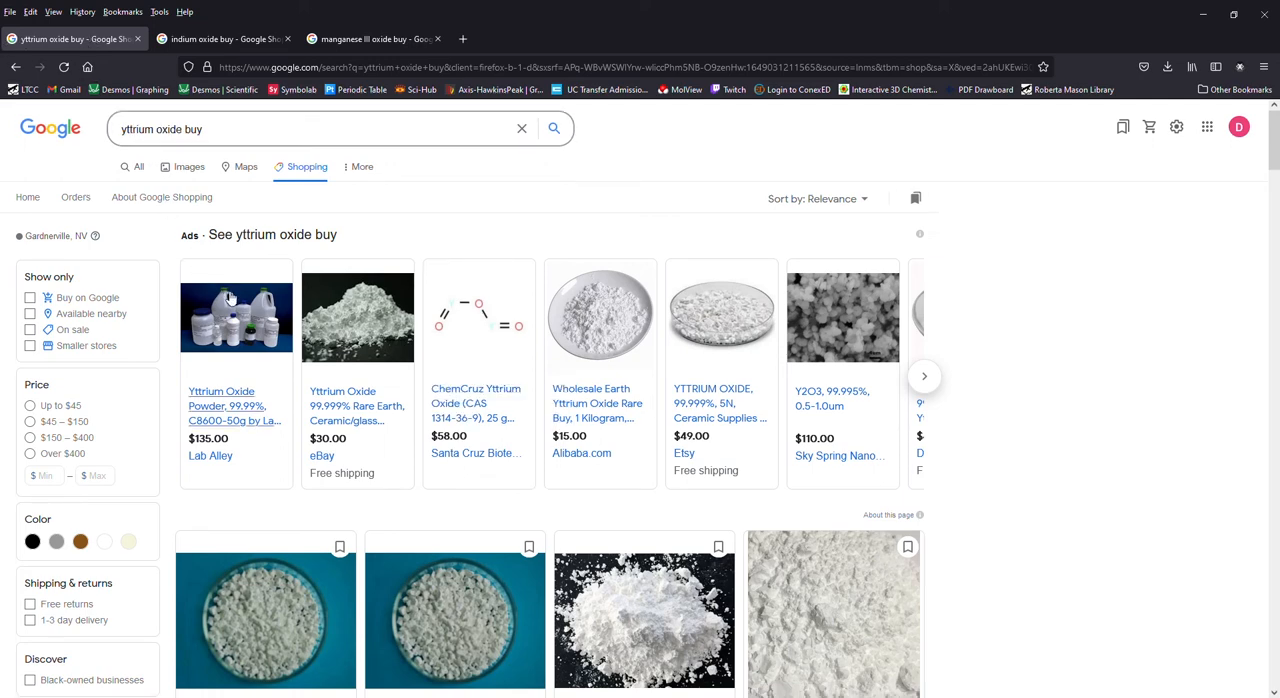
scroll(down, 3)
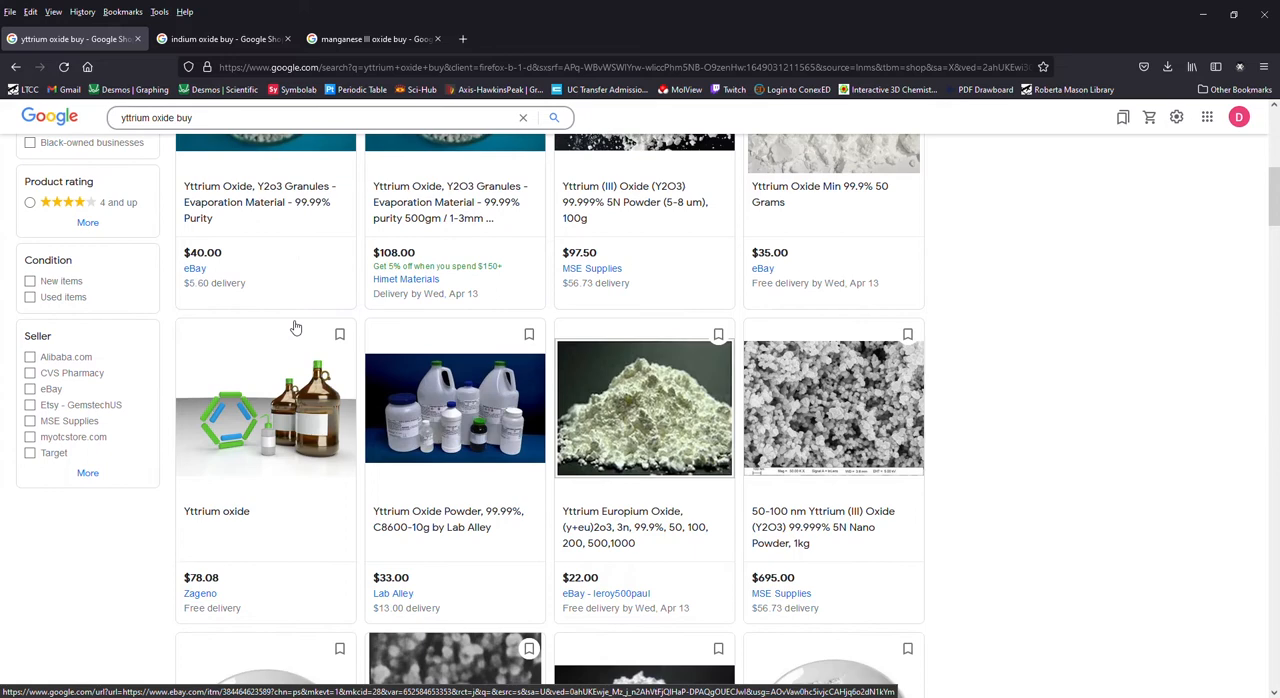
click(224, 38)
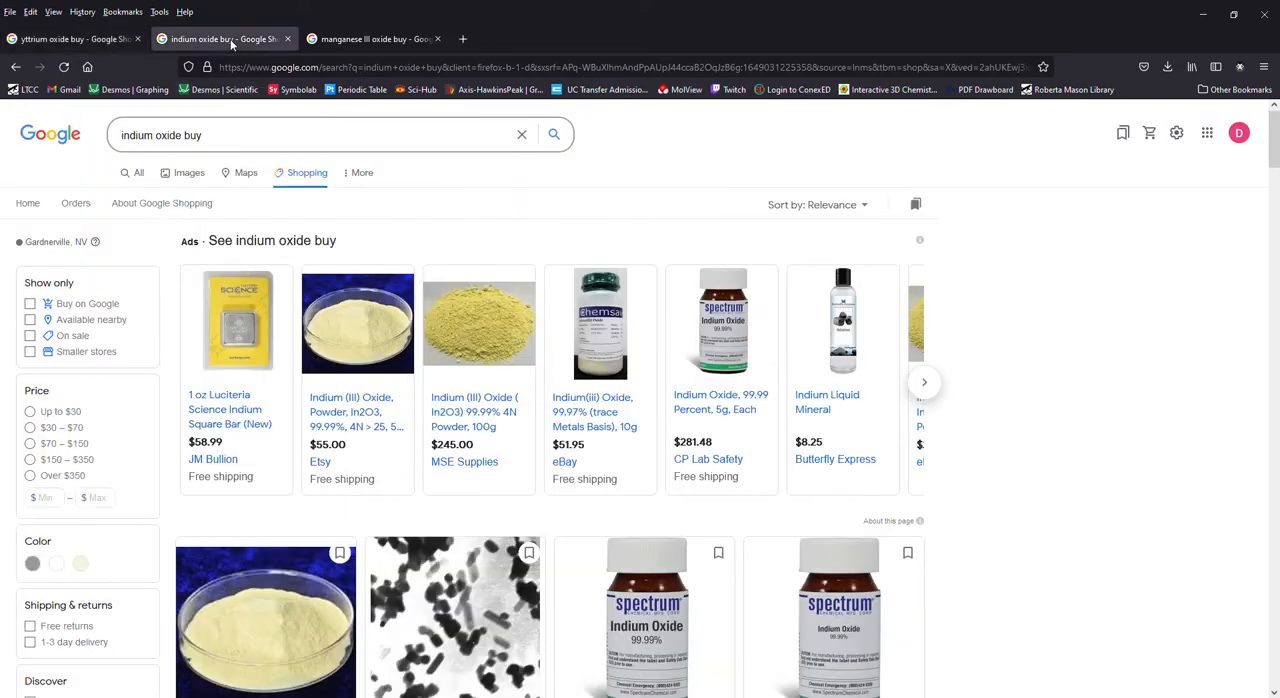
scroll(down, 3)
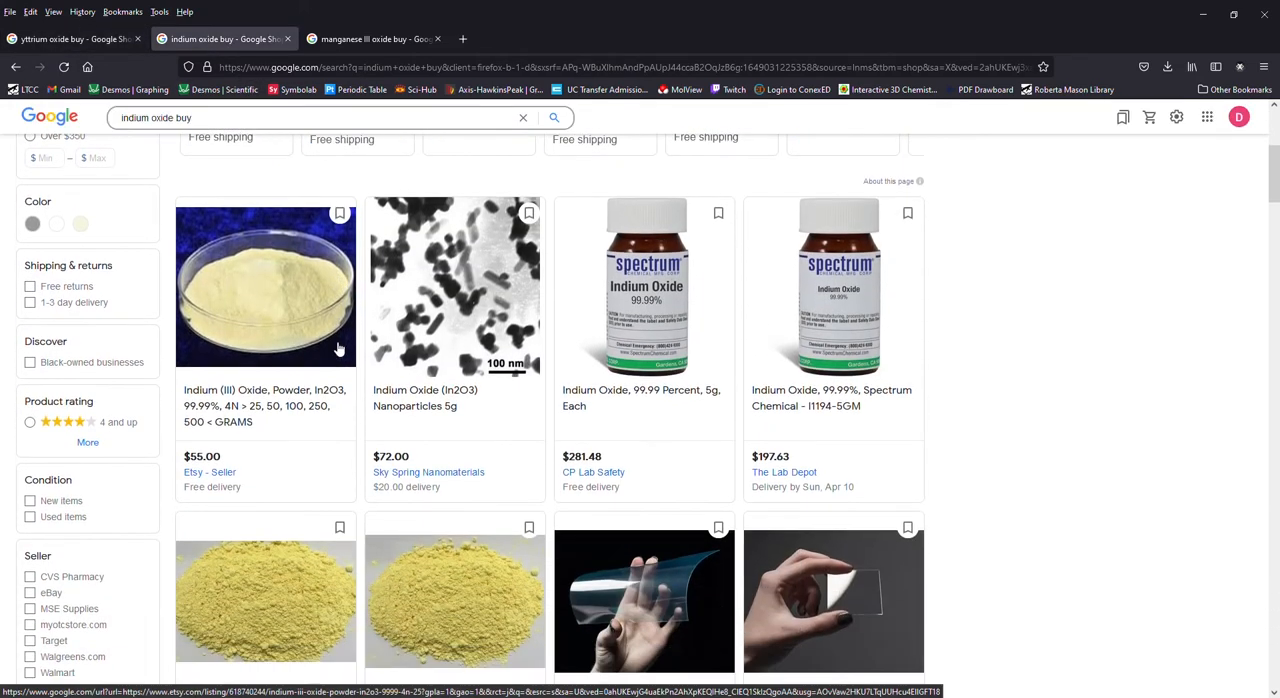
scroll(down, 3)
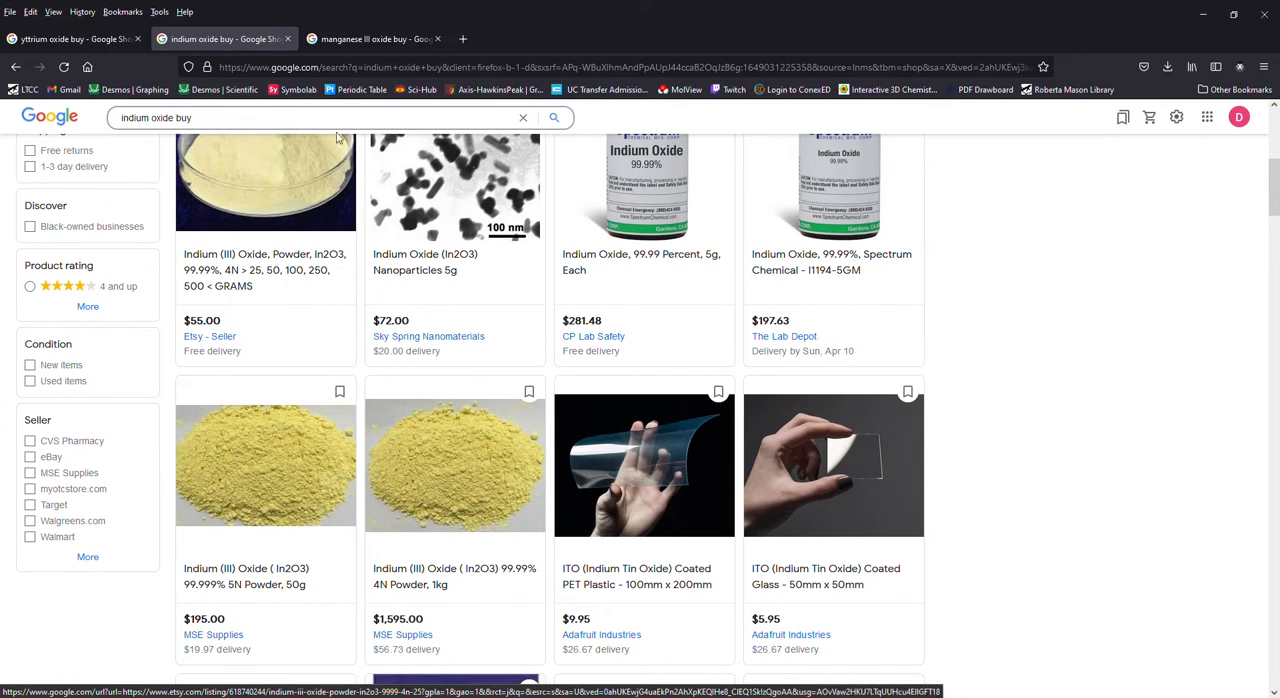
Step: Browse the manganese(III) oxide shopping results, then bring up Wikipedia's Indium article
click(372, 38)
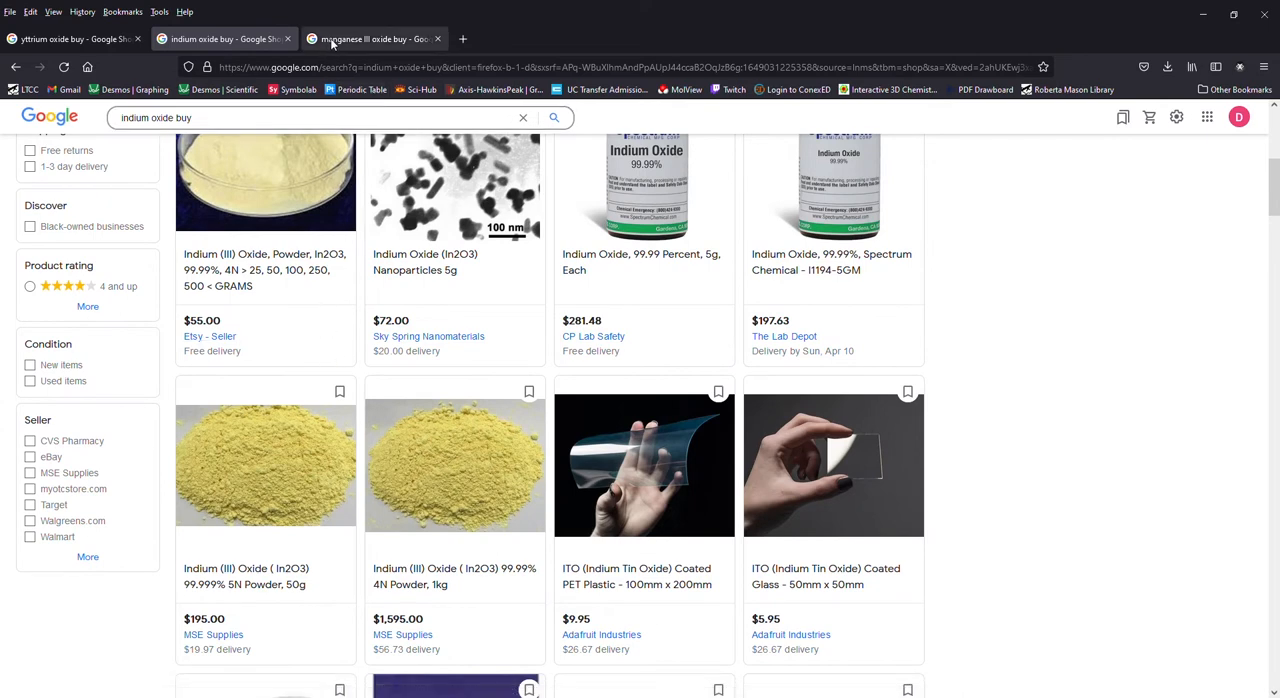
click(372, 40)
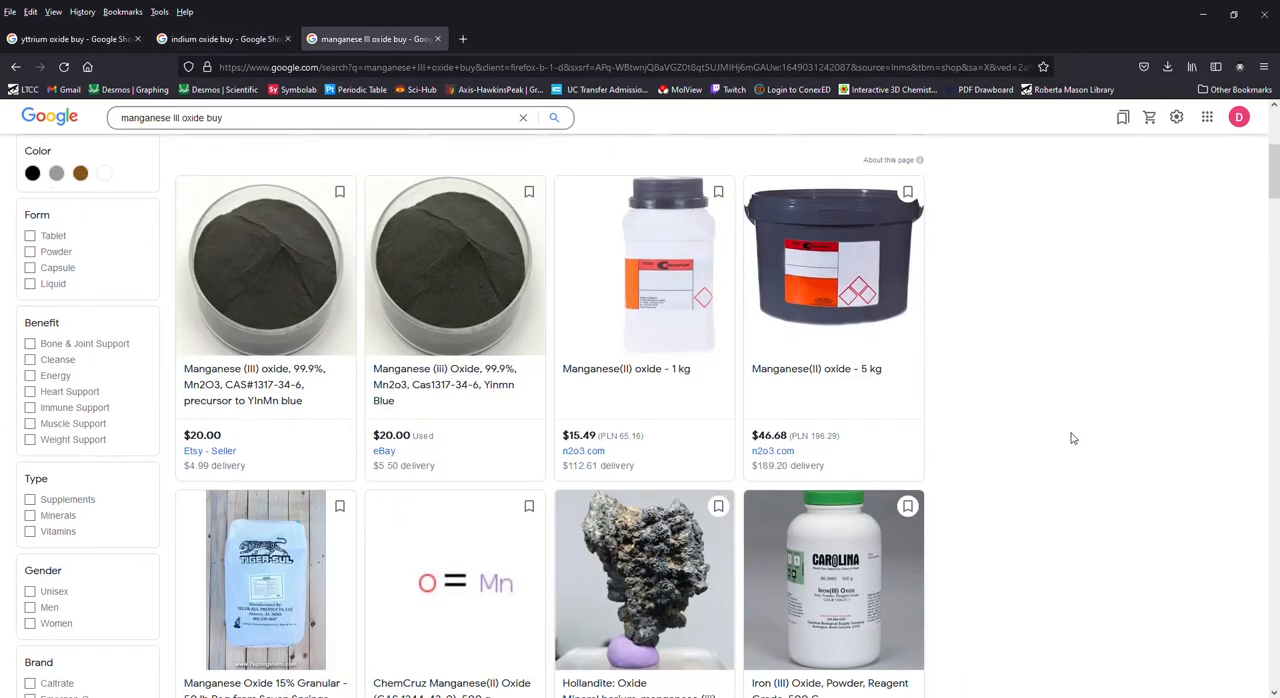
scroll(down, 3)
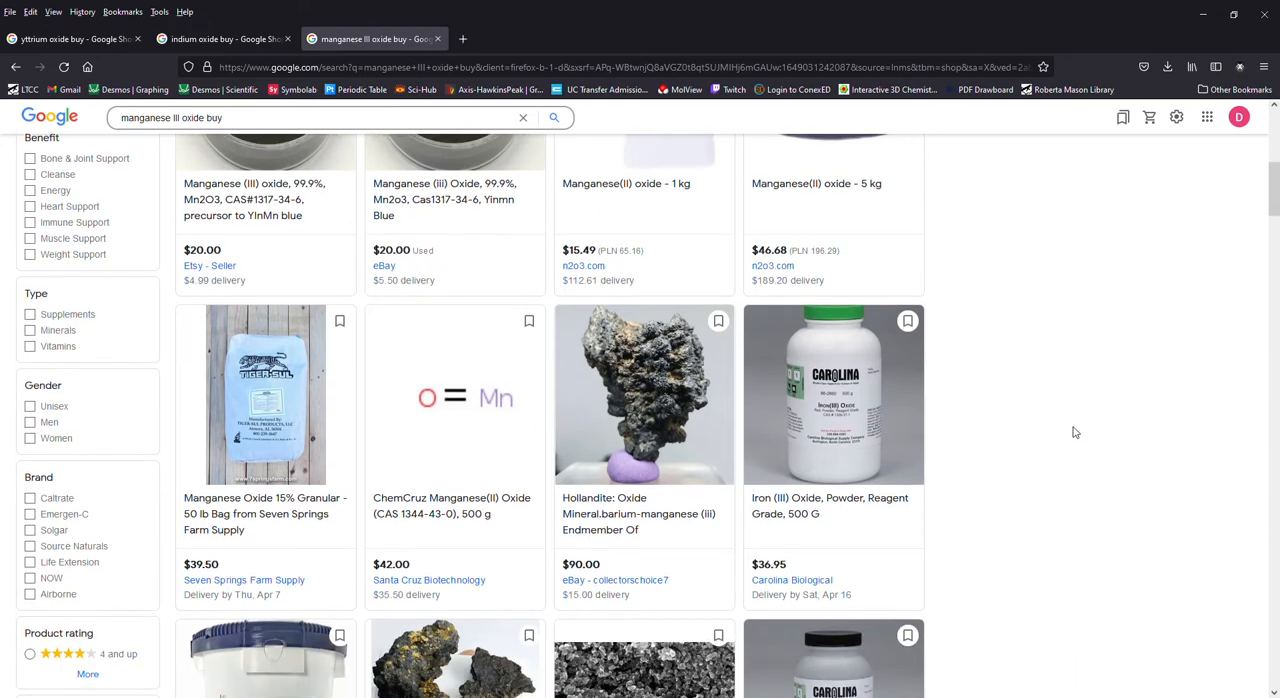
click(670, 38)
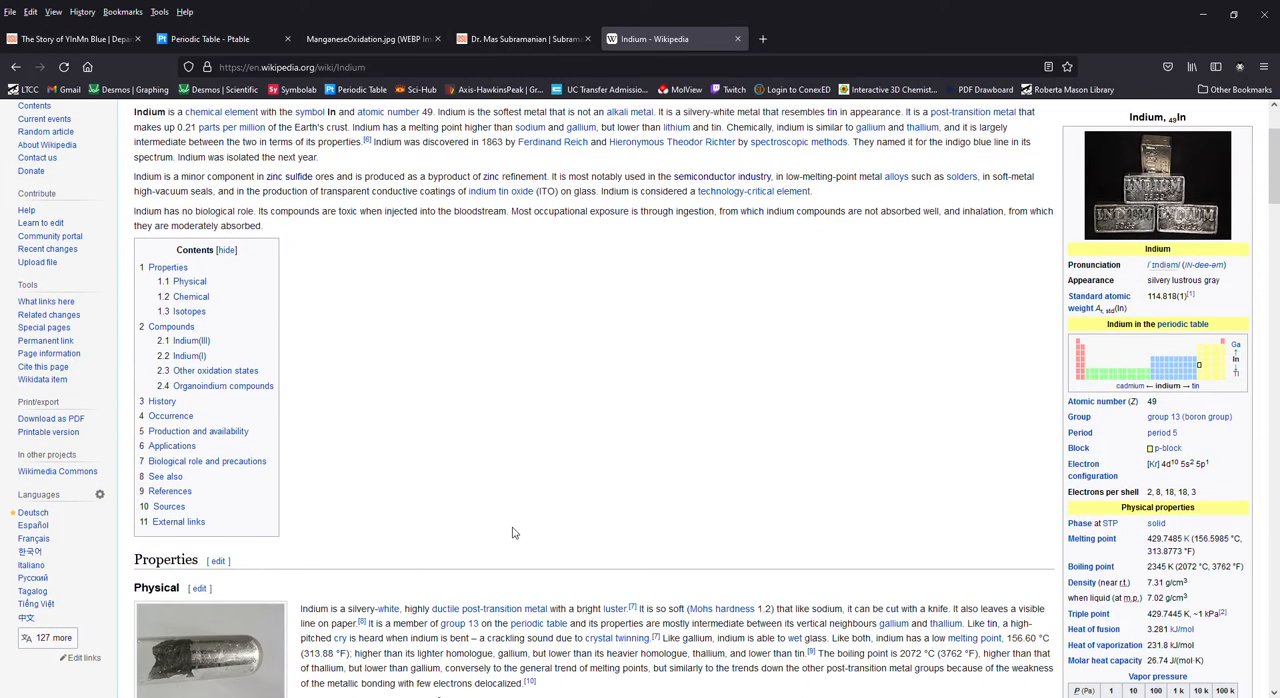
Step: Review the Google results and chemical summary for manganese dioxide
click(912, 38)
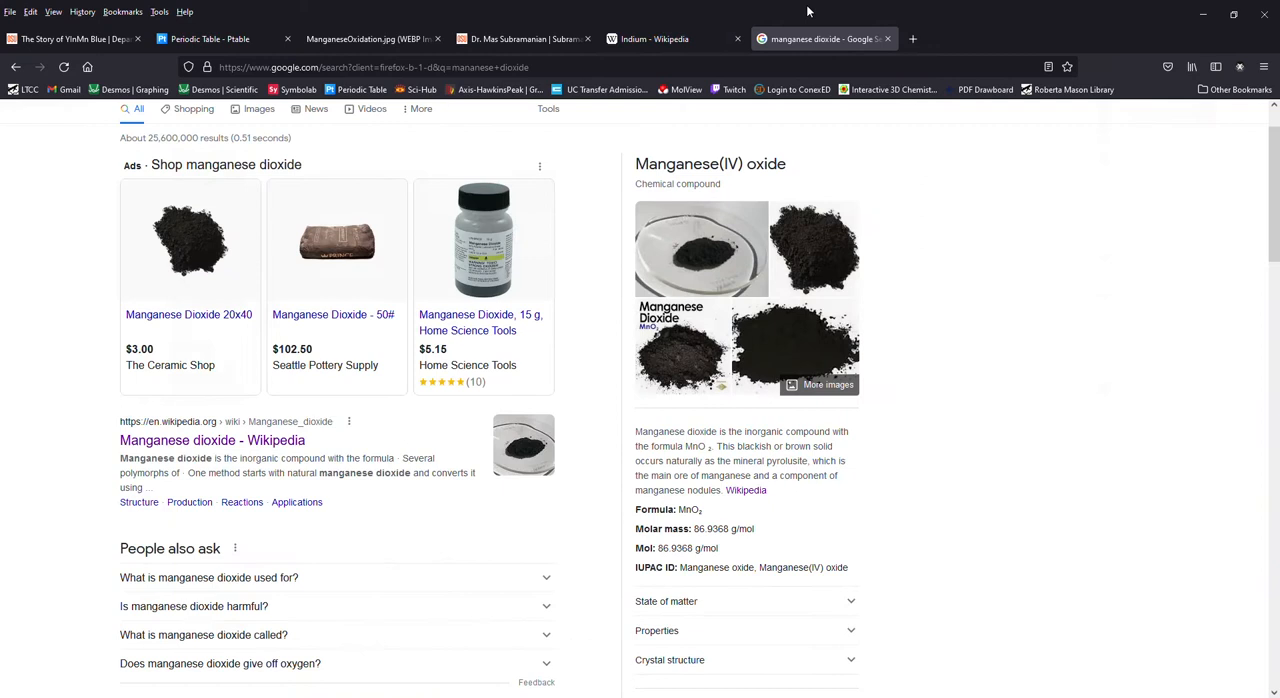
mouse_move(1064, 12)
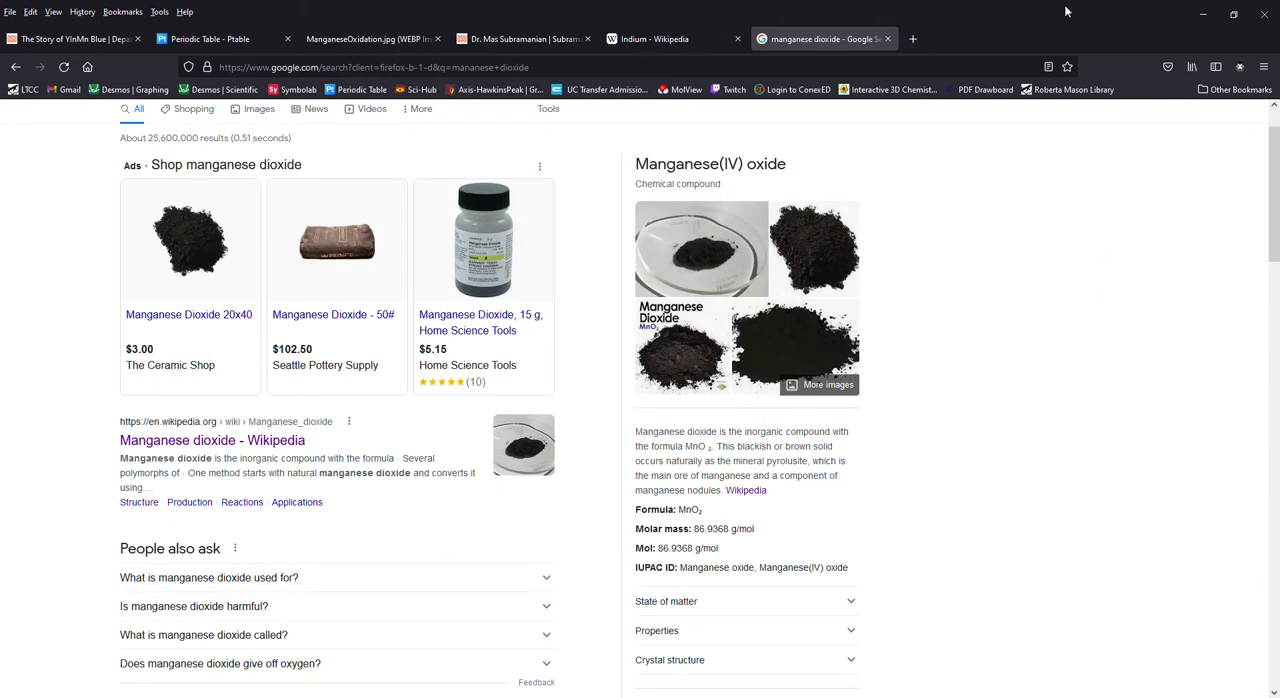
mouse_move(1024, 130)
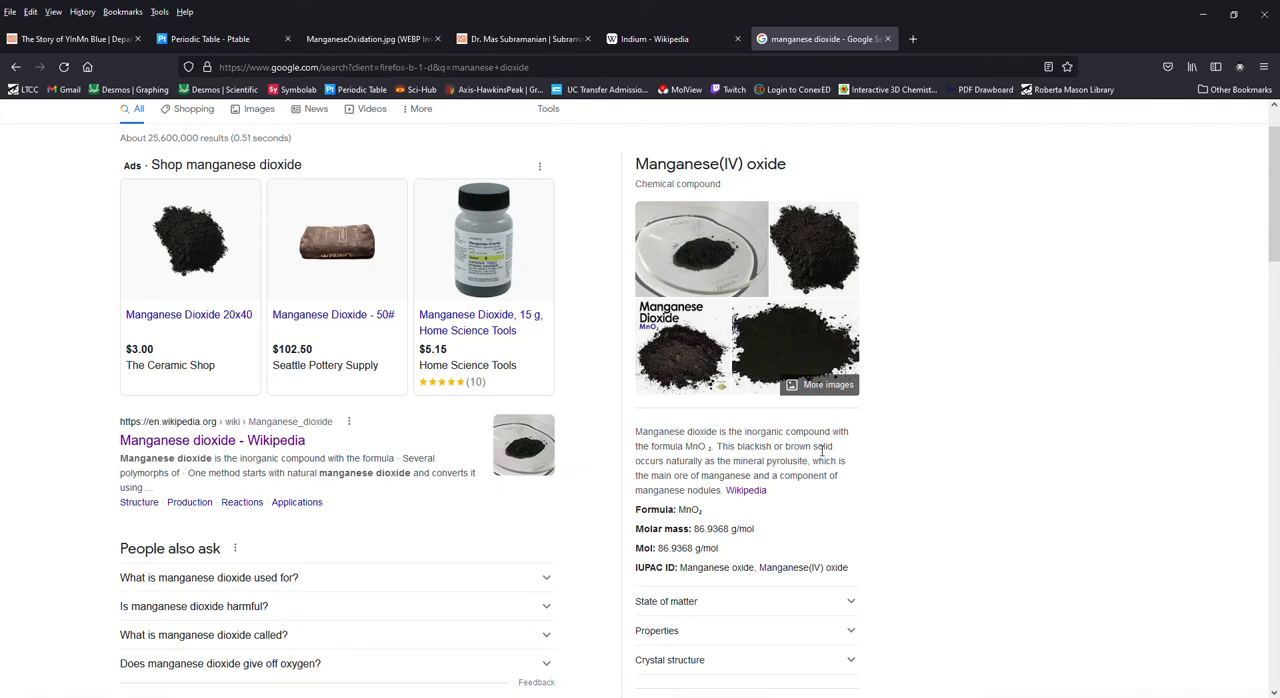
scroll(down, 3)
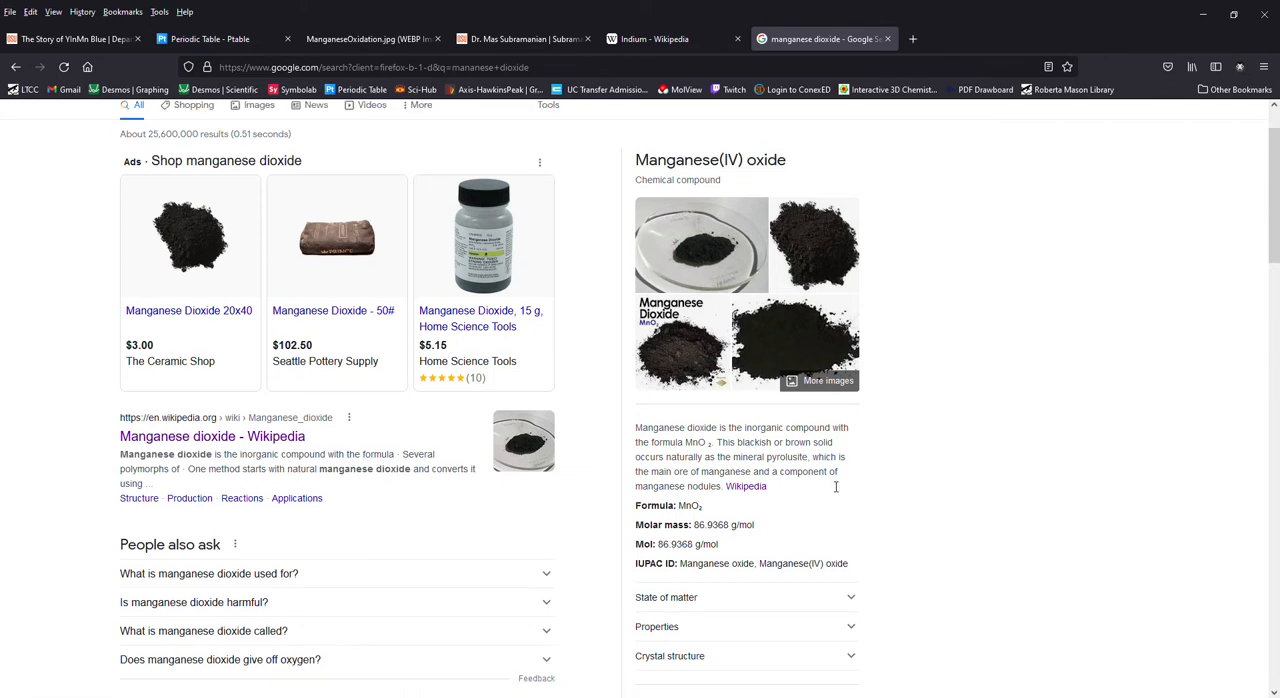
scroll(down, 3)
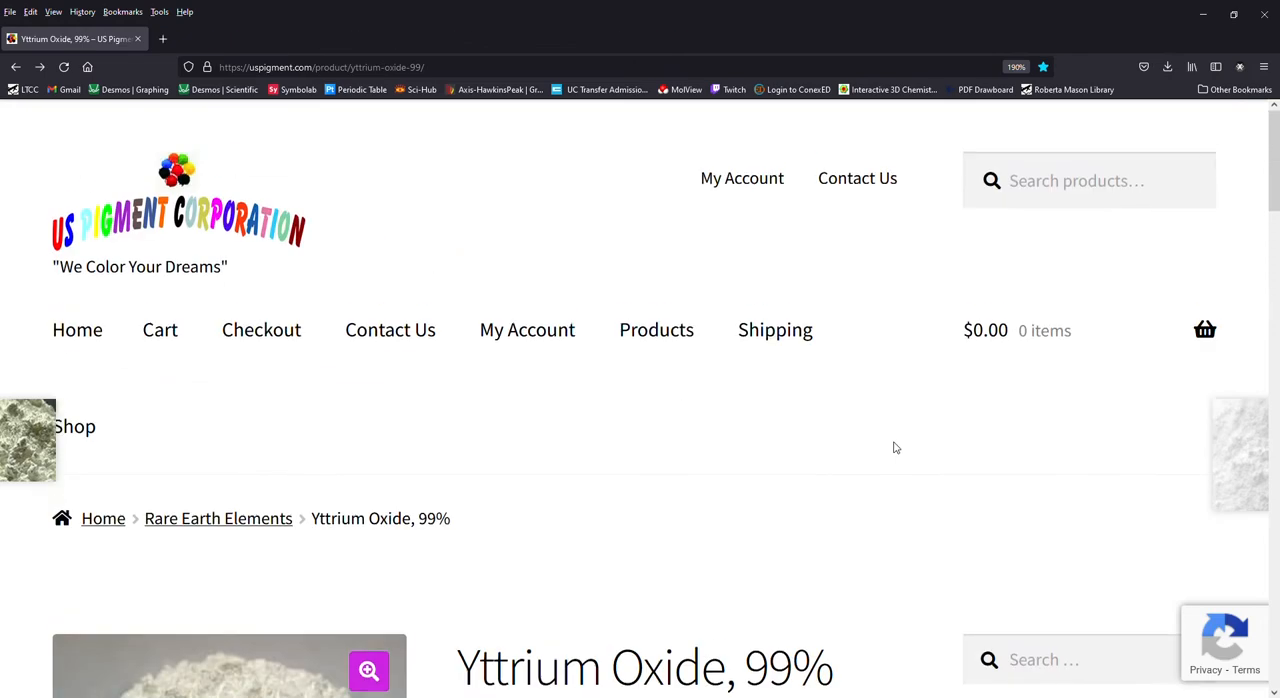
Step: Add 1 lb of Yttrium Oxide, 99% at quantity 1 to the US Pigment cart
scroll(down, 3)
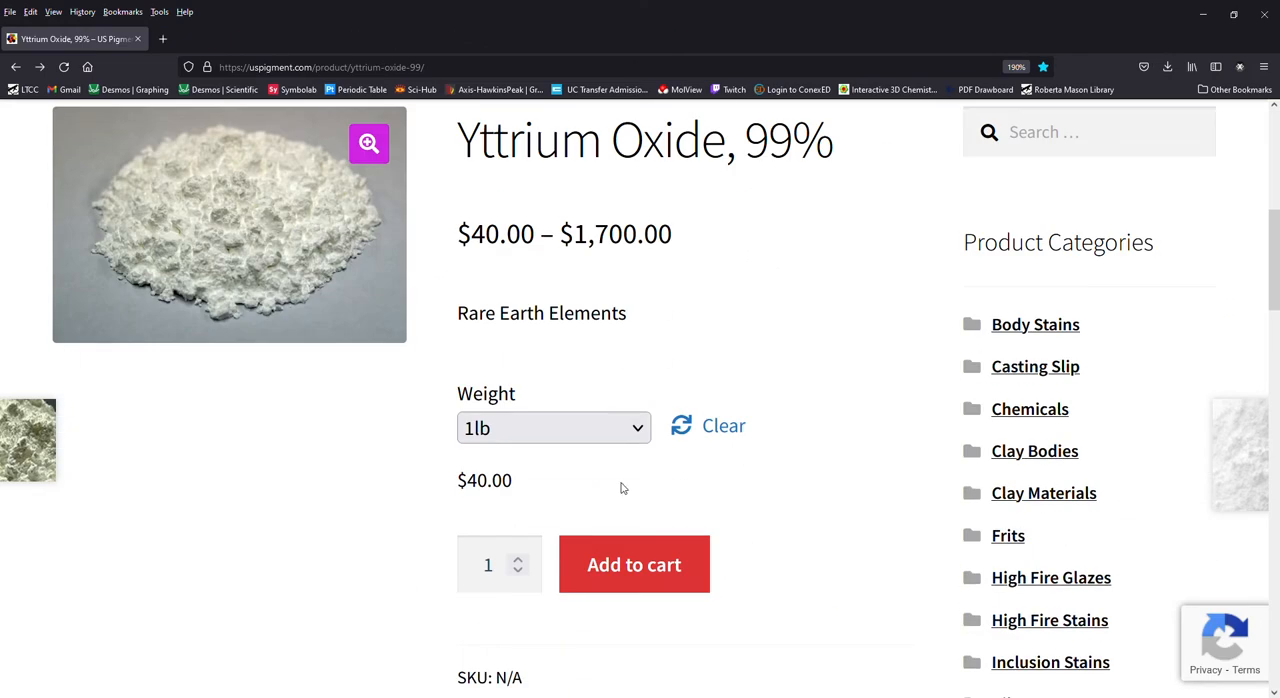
click(634, 564)
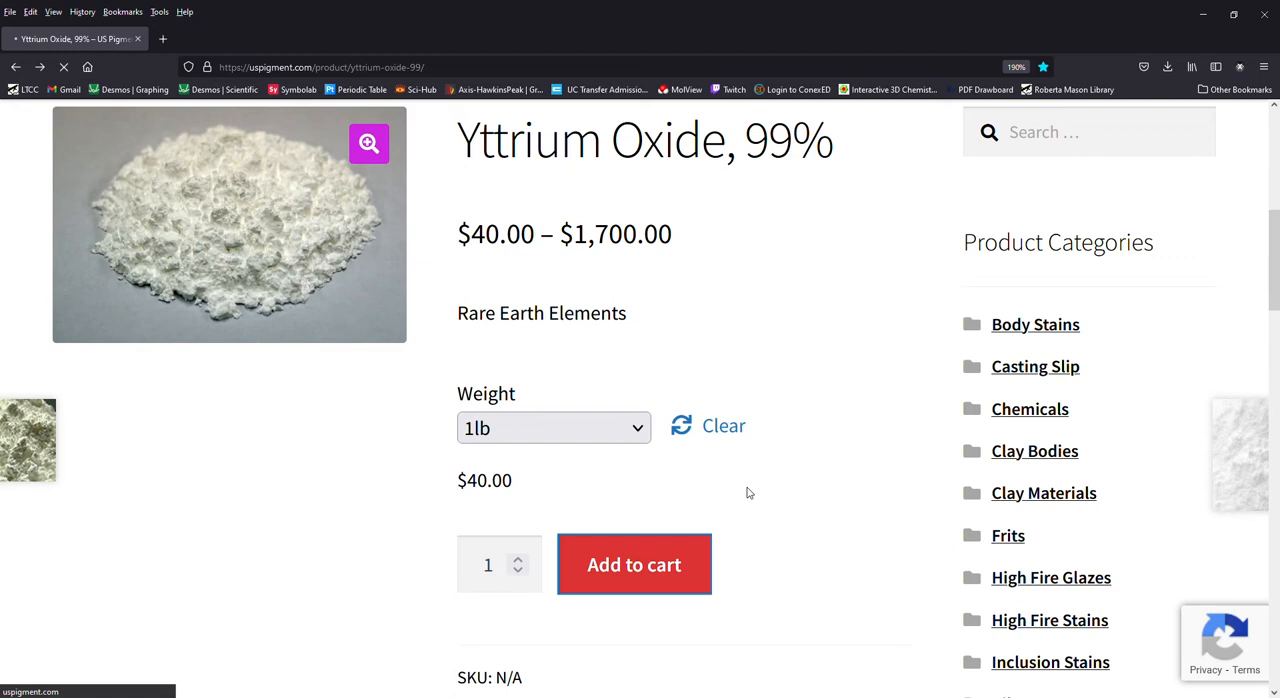
click(634, 564)
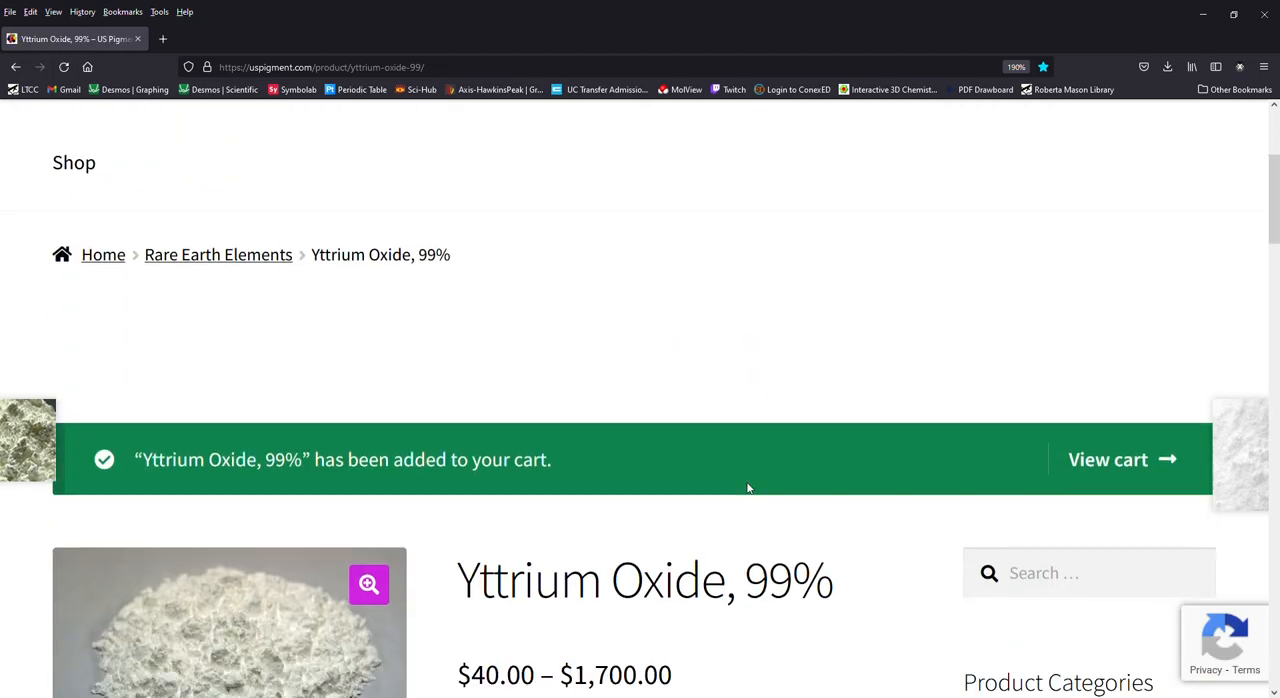
mouse_move(920, 496)
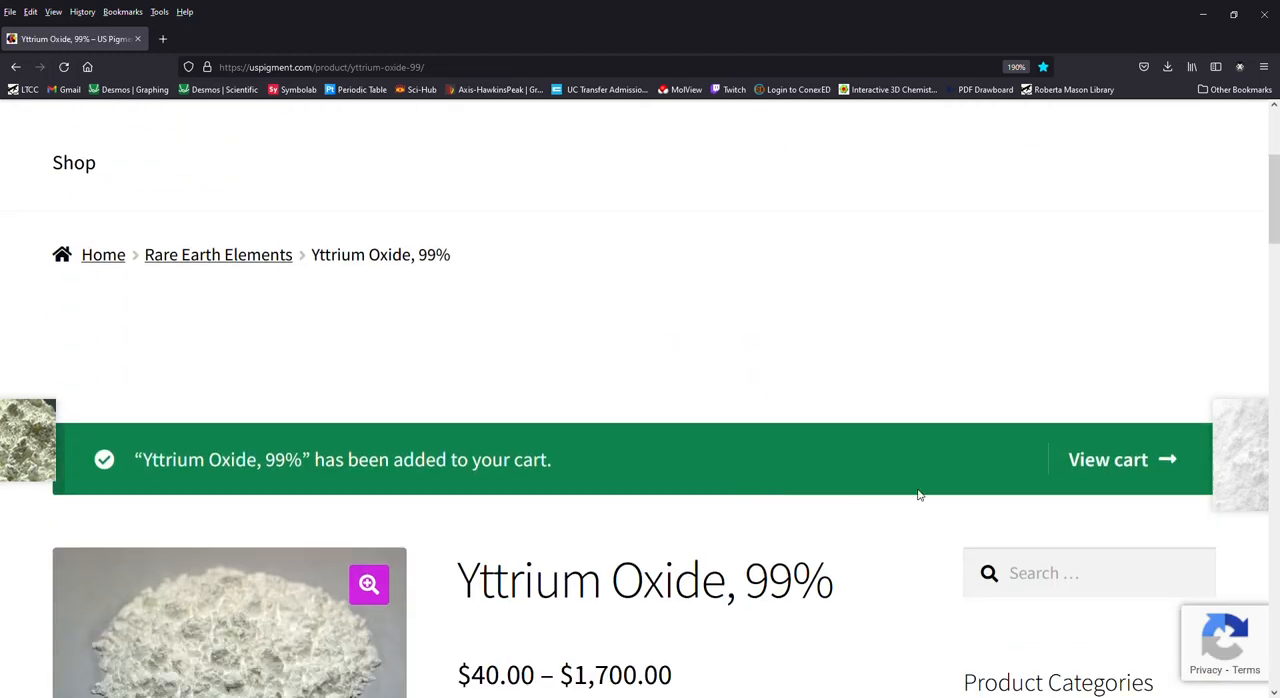
click(1108, 460)
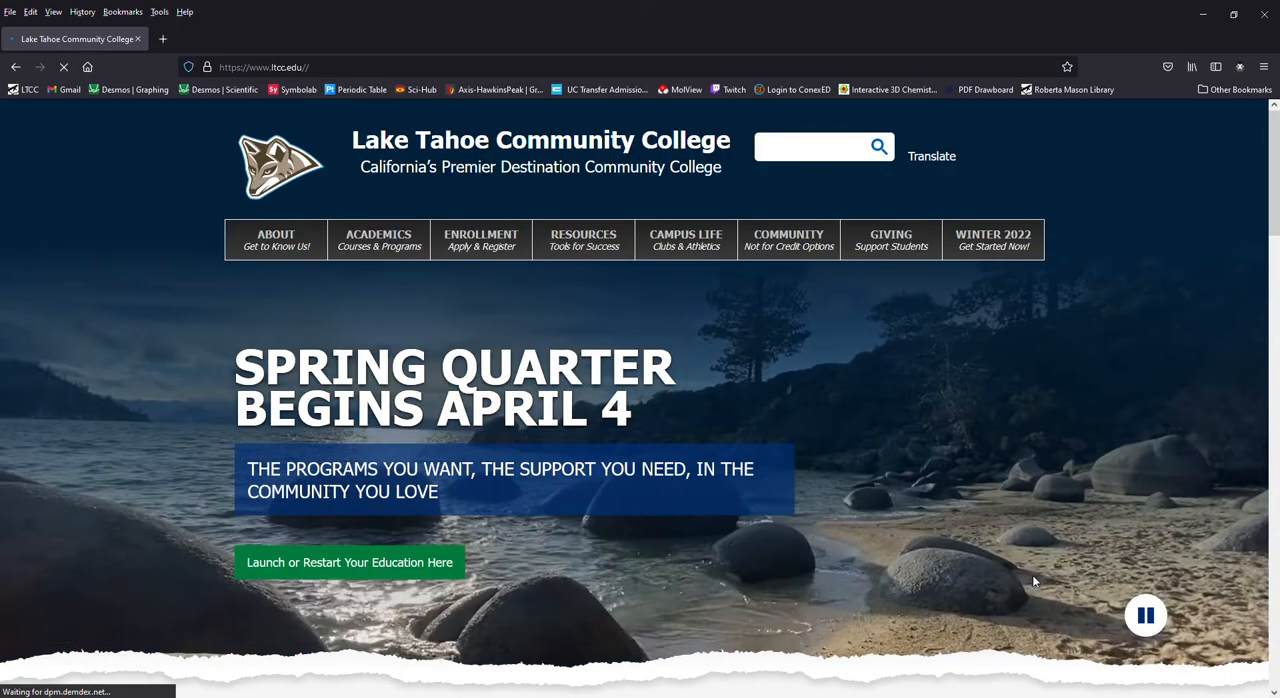
Step: Scroll the LTCC chemistry program page down to the Chemistry Faculty section (Sean Ryland, Carl Franz)
scroll(down, 3)
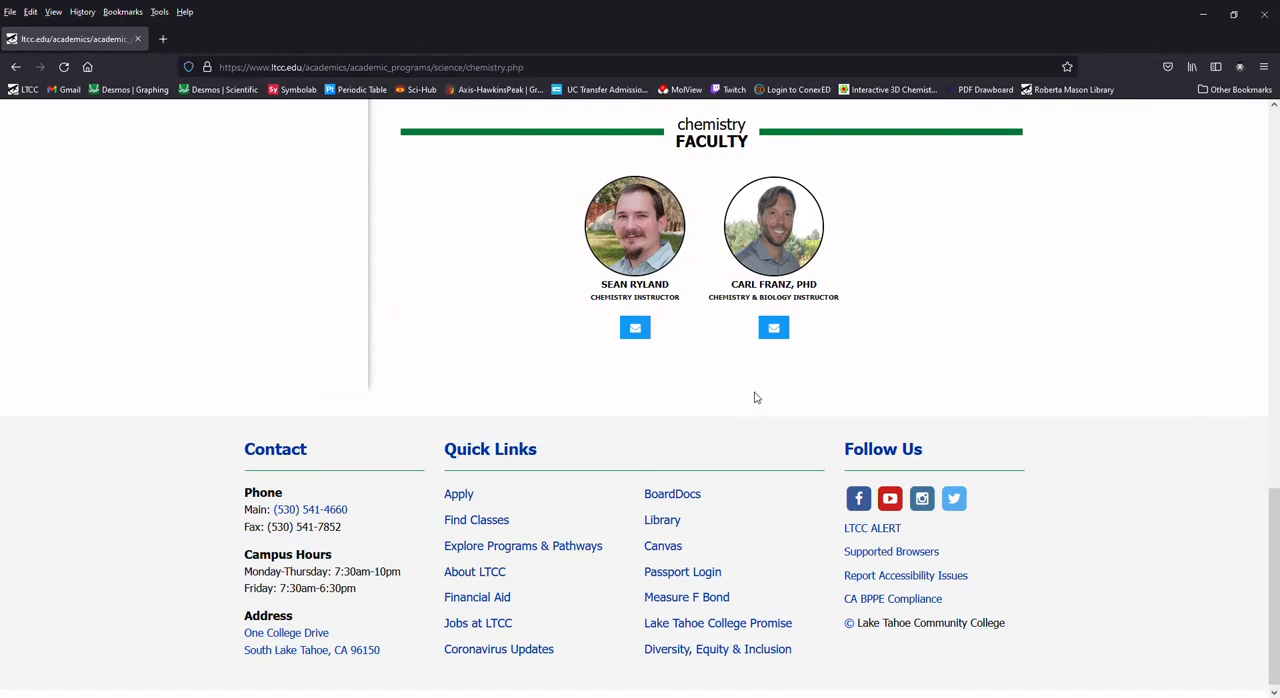
mouse_move(1020, 410)
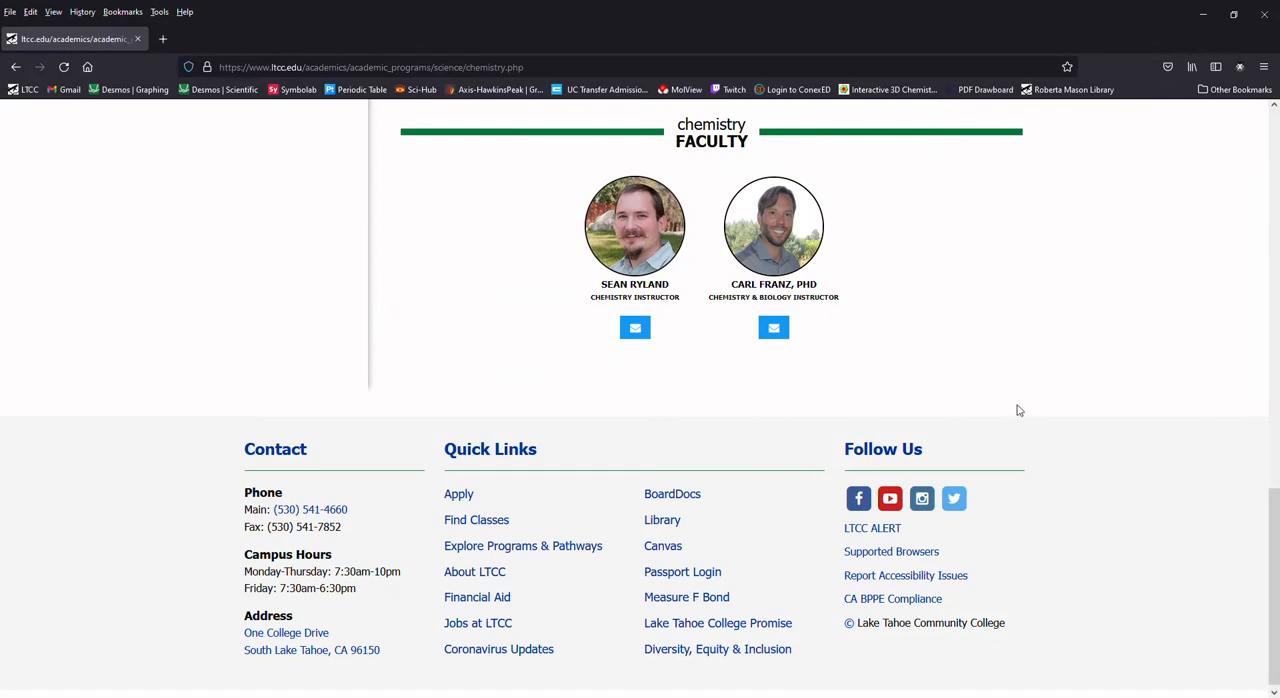